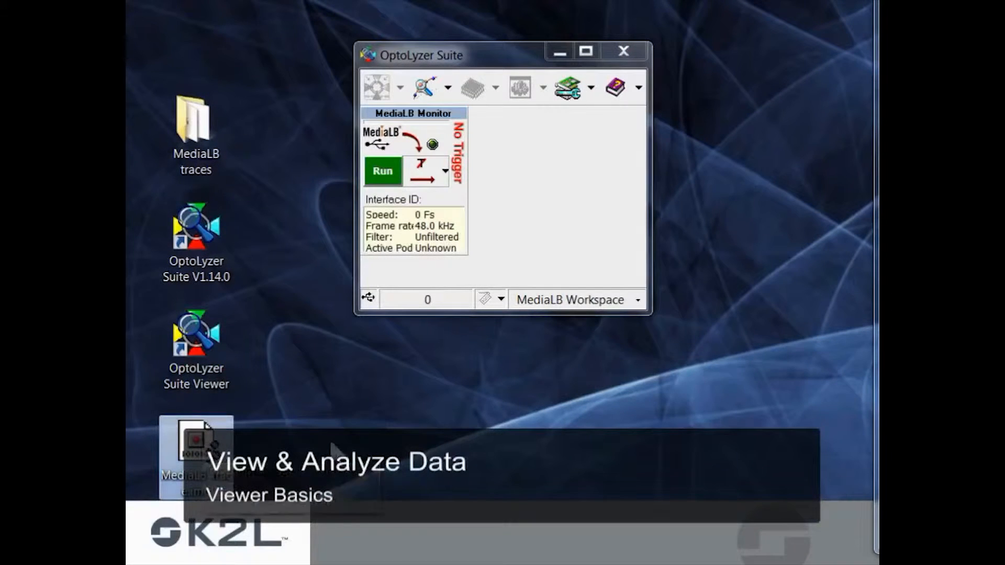
pyautogui.moveTo(378, 426)
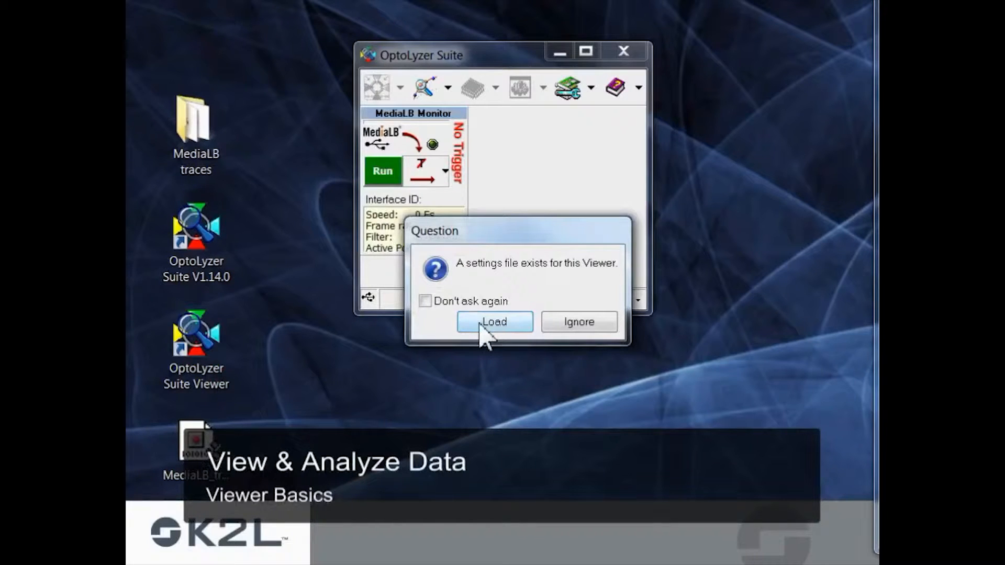
# - Load the viewer's existing settings file for the opened MediaLB trace
pyautogui.click(493, 322)
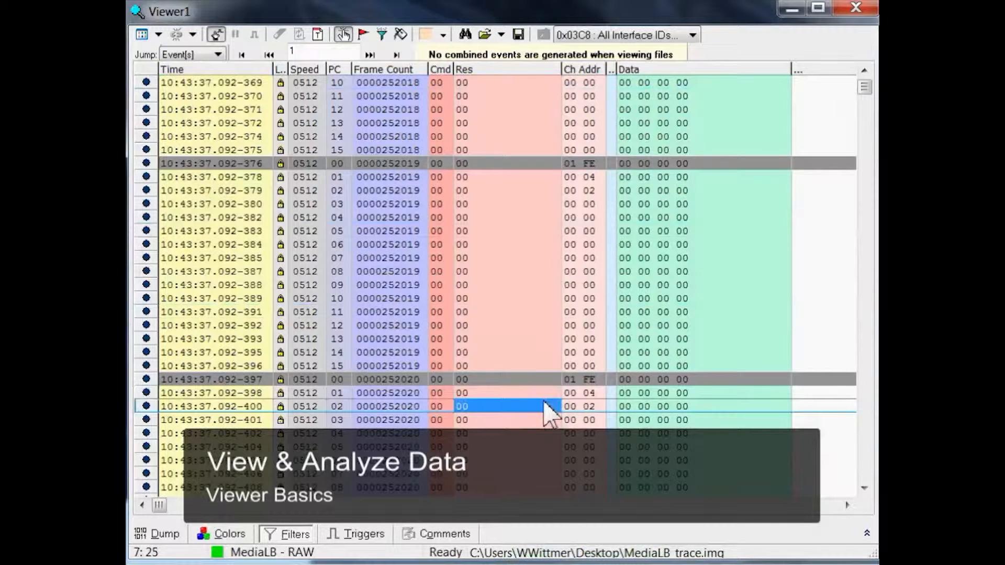
pyautogui.moveTo(552, 435)
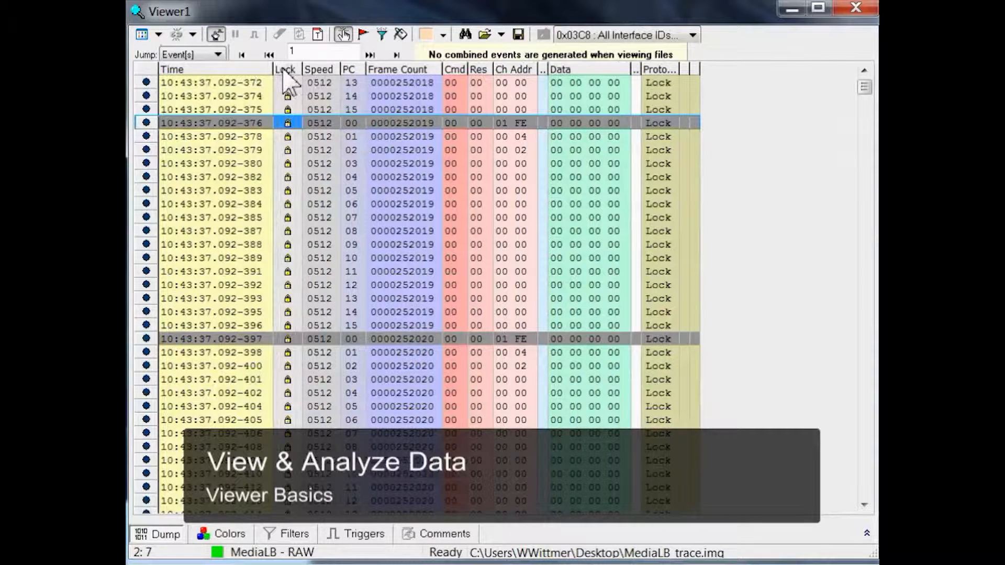
pyautogui.moveTo(278, 90)
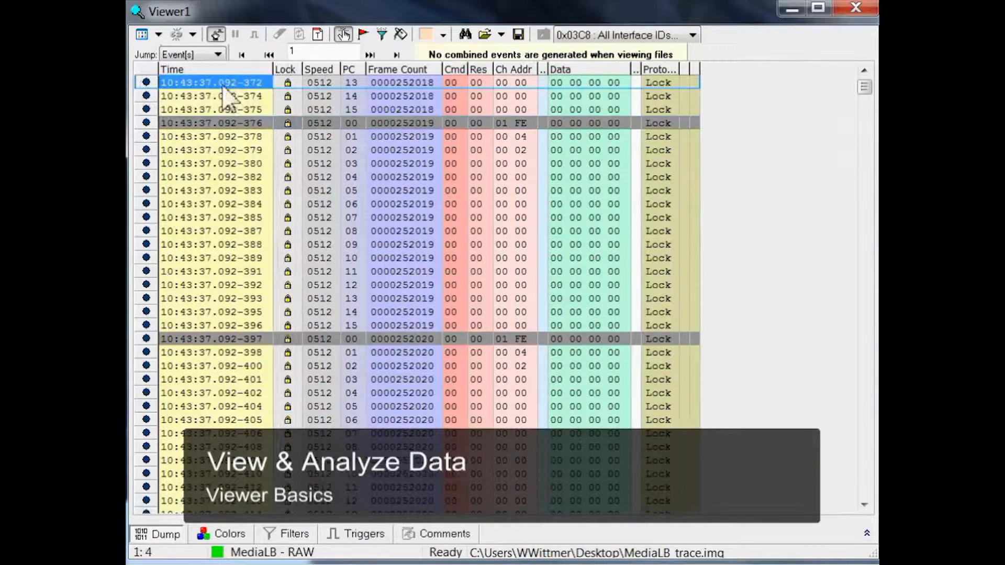
pyautogui.moveTo(260, 96)
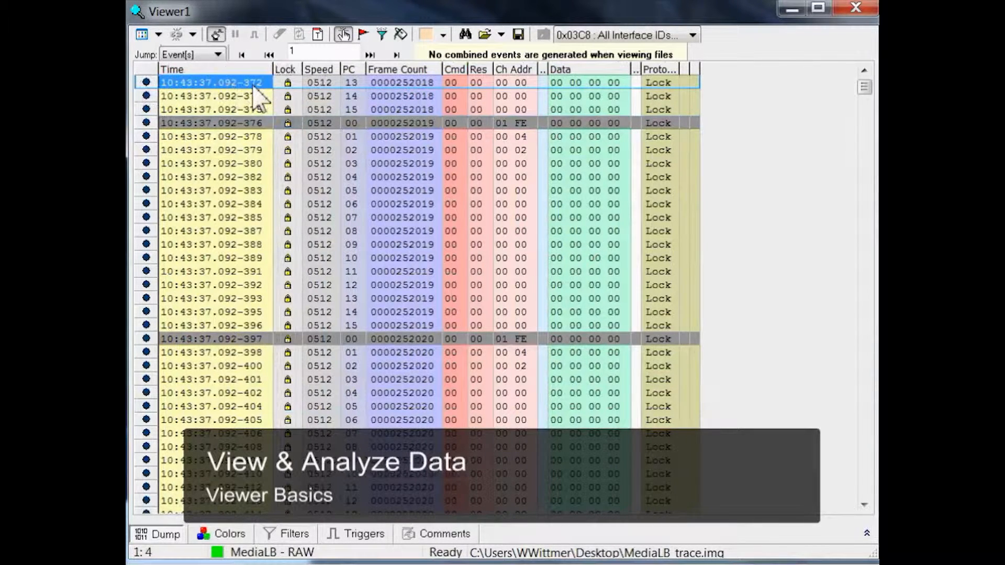
pyautogui.moveTo(275, 100)
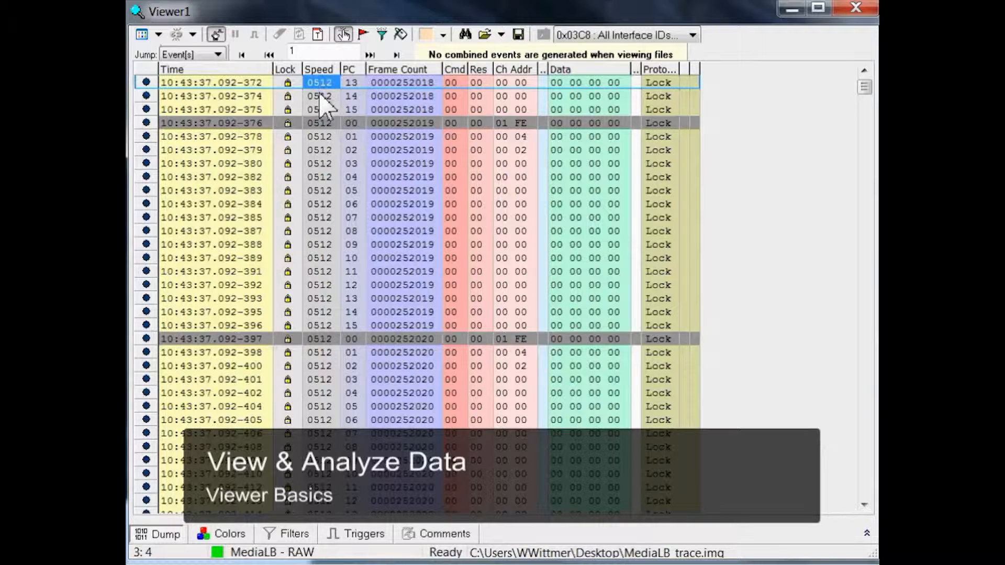
pyautogui.moveTo(333, 112)
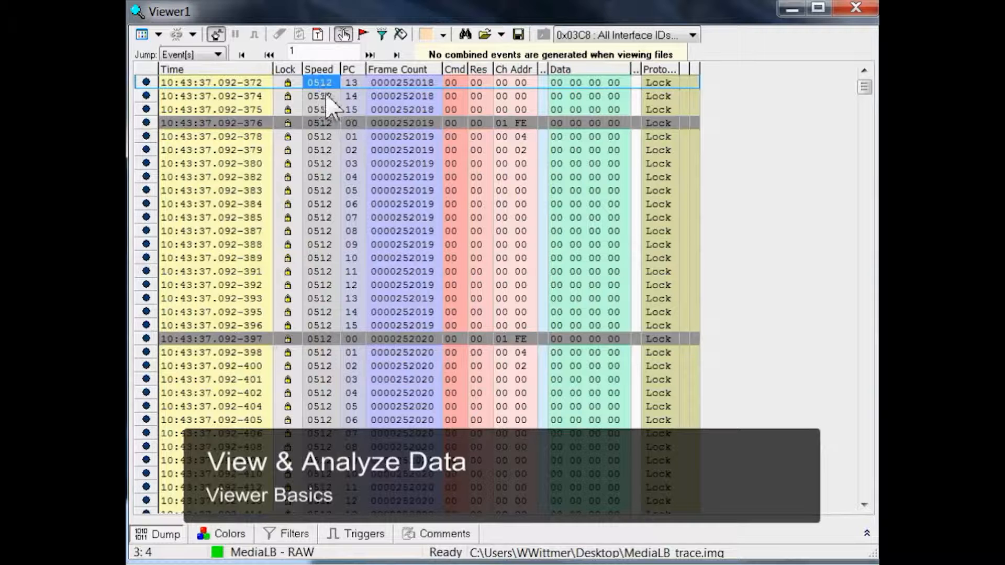
pyautogui.click(352, 122)
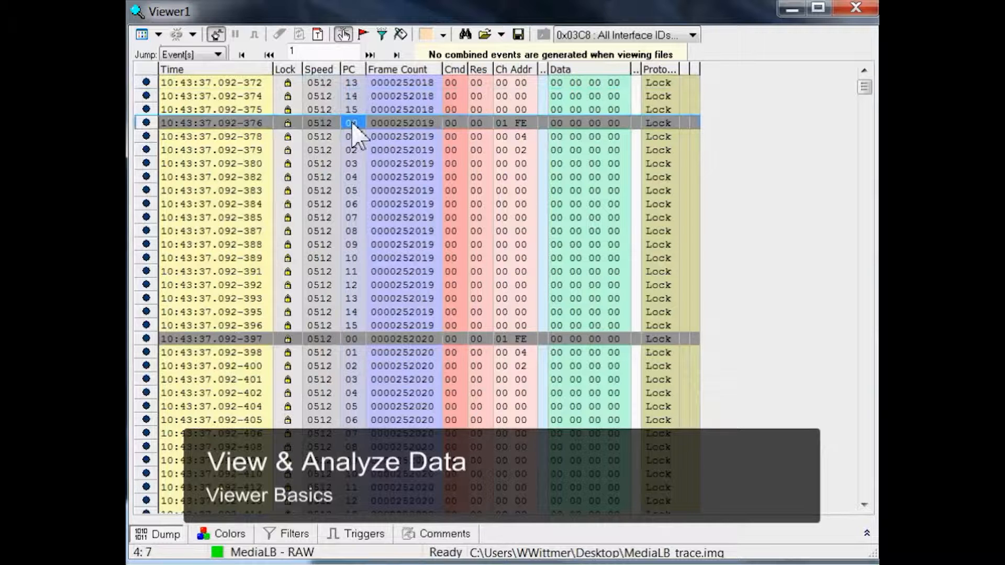
pyautogui.moveTo(362, 251)
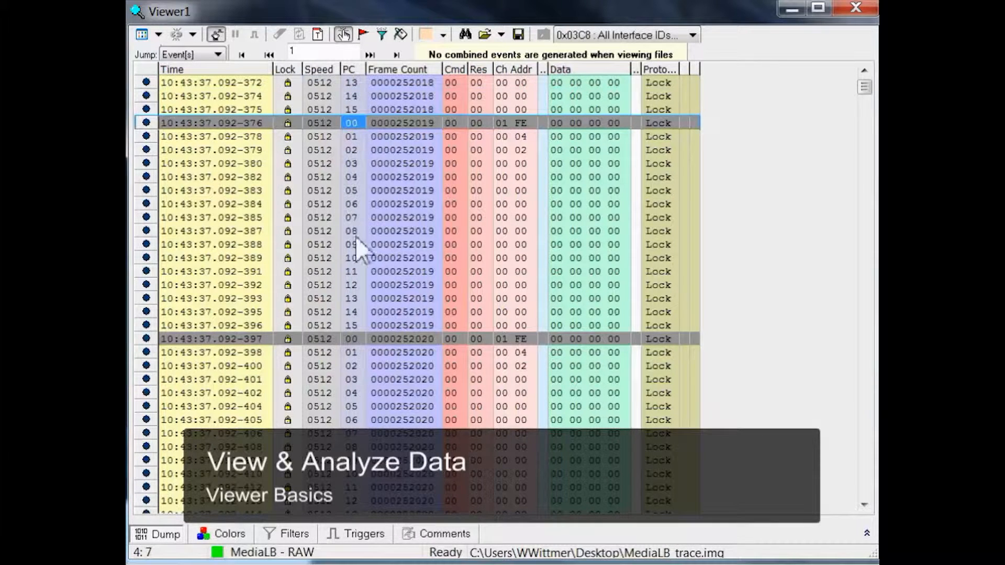
pyautogui.moveTo(365, 314)
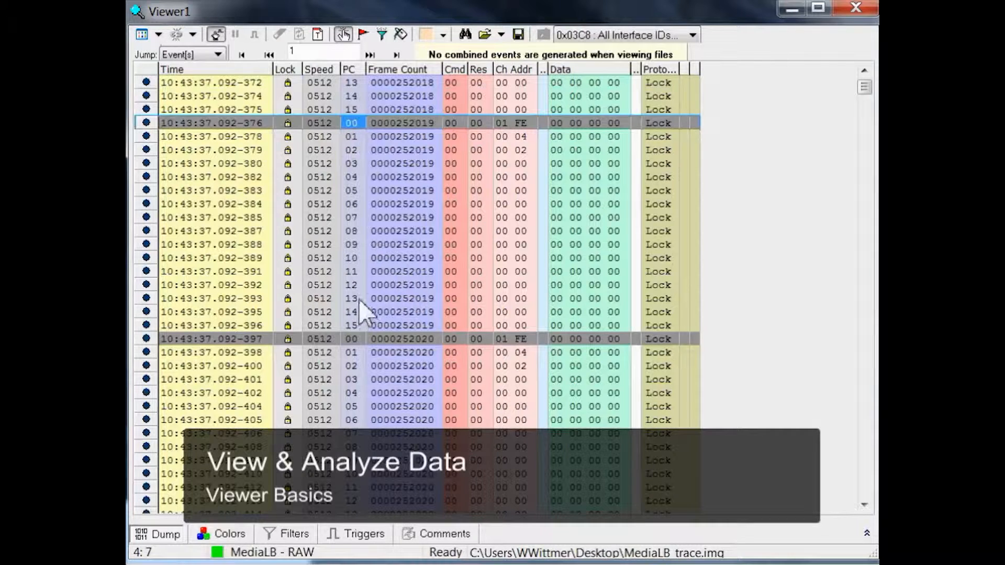
pyautogui.moveTo(381, 147)
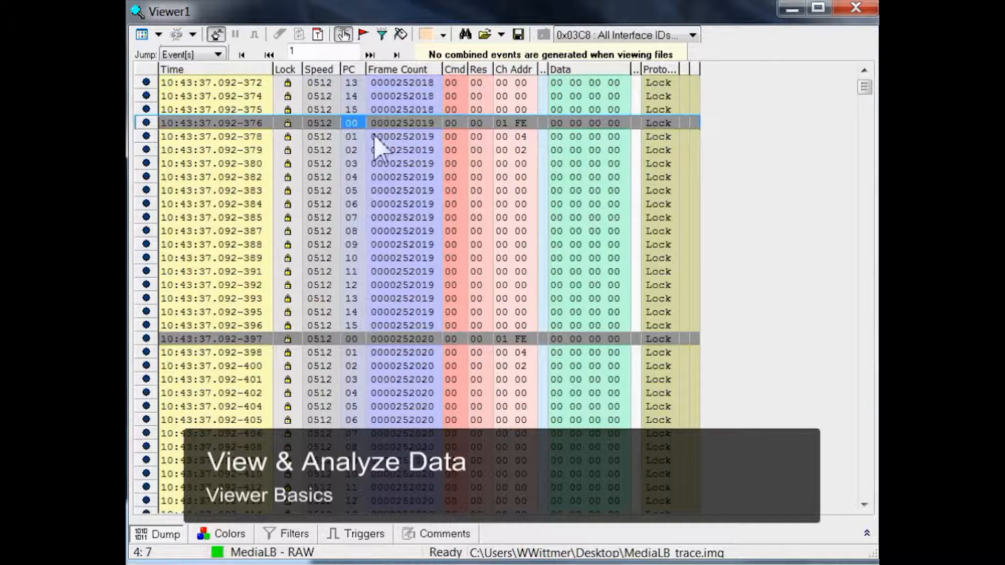
pyautogui.moveTo(365, 333)
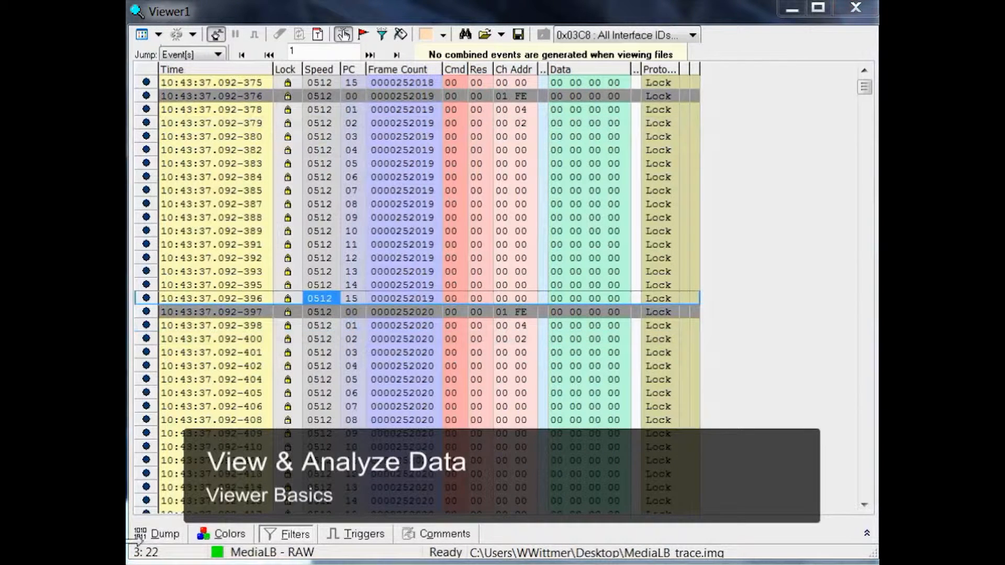
pyautogui.moveTo(363, 108)
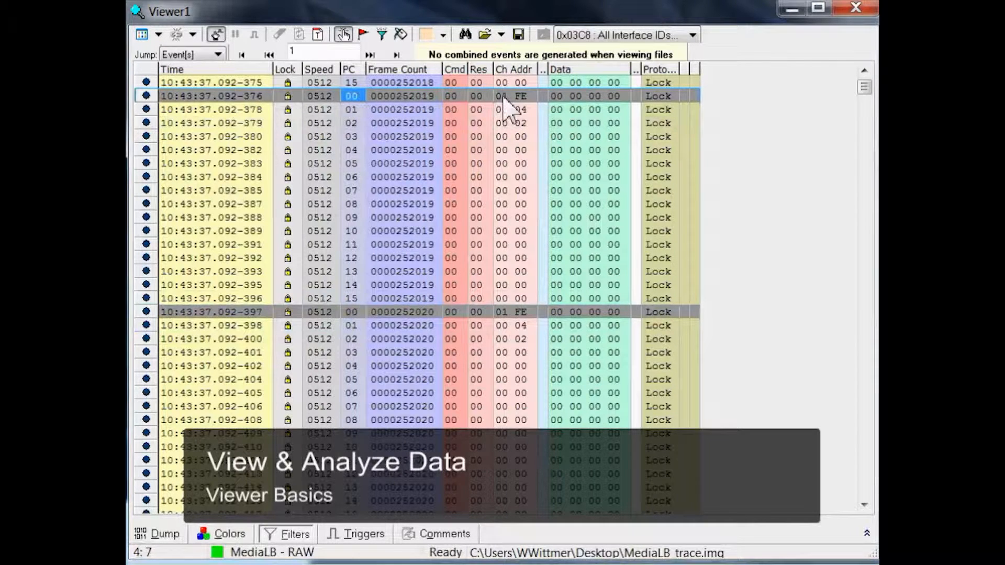
pyautogui.click(513, 95)
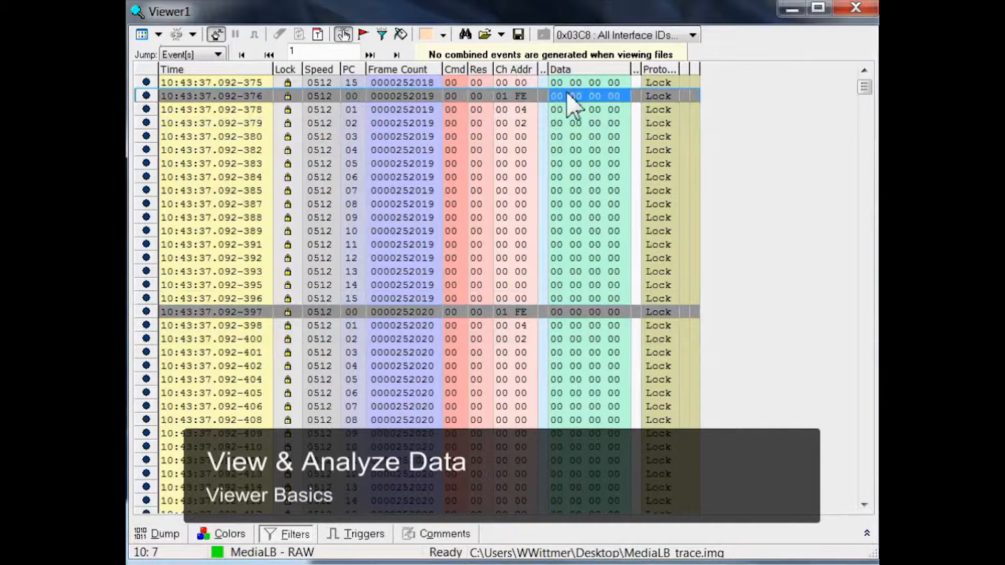
pyautogui.moveTo(535, 109)
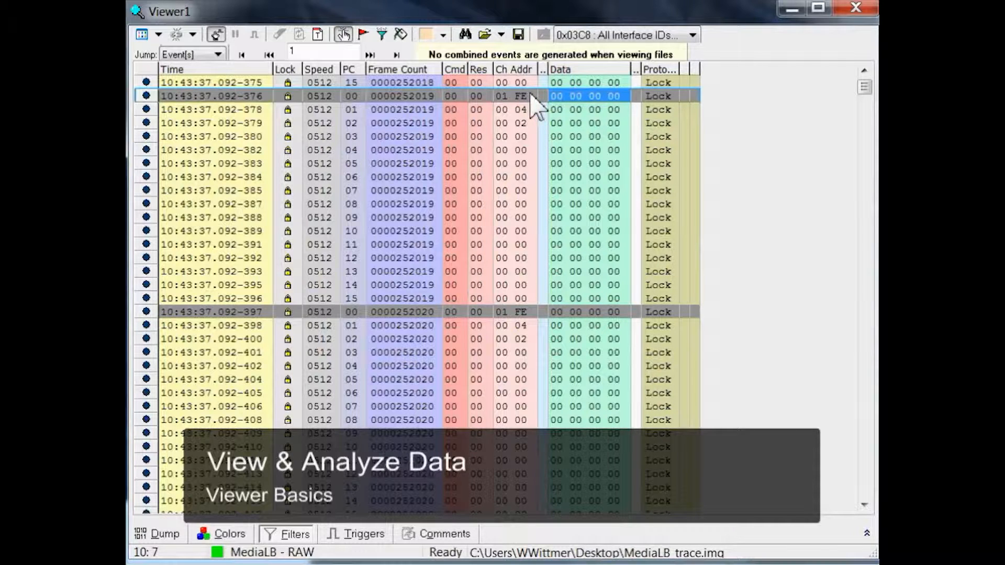
pyautogui.moveTo(534, 106)
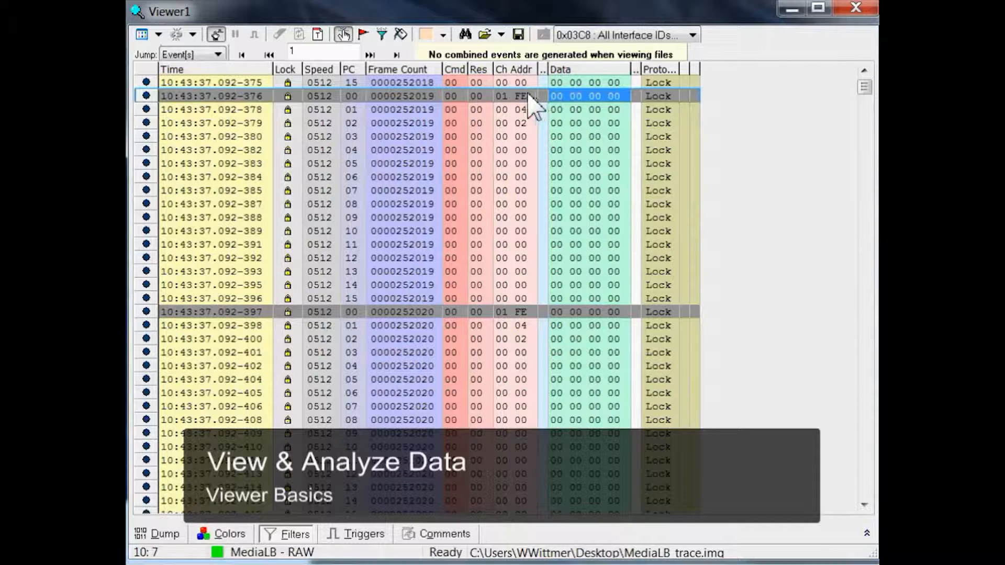
pyautogui.click(402, 96)
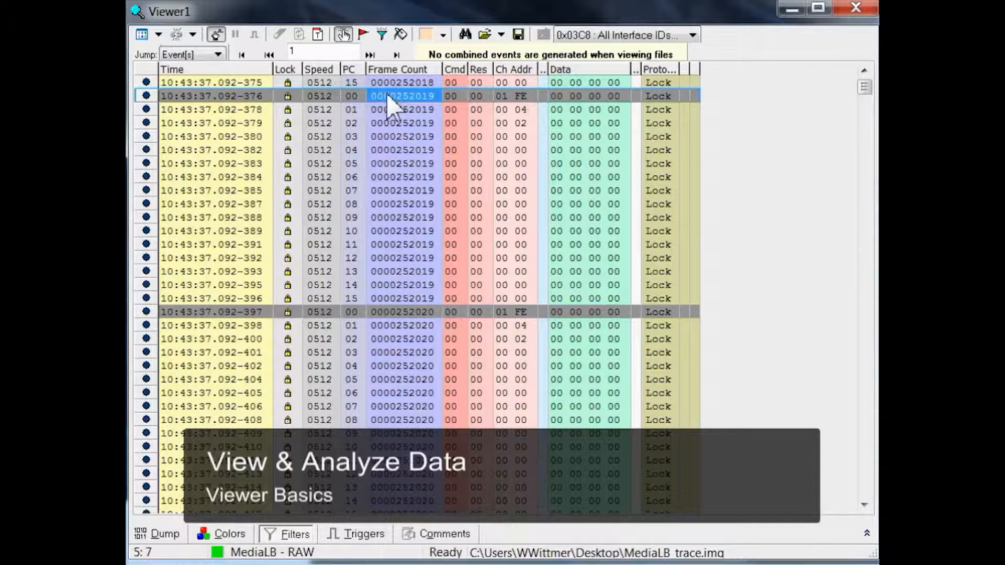
pyautogui.moveTo(381, 292)
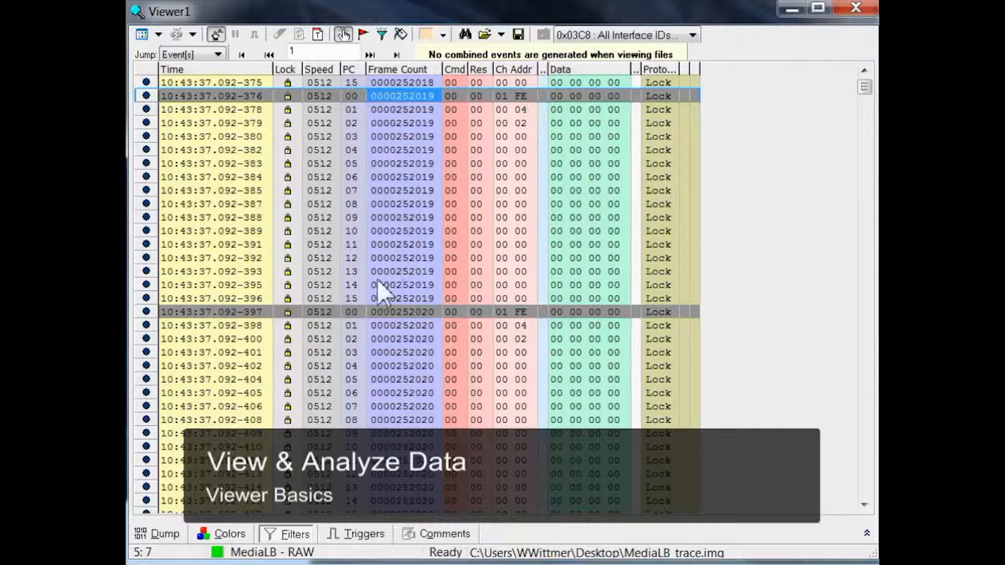
pyautogui.moveTo(410, 179)
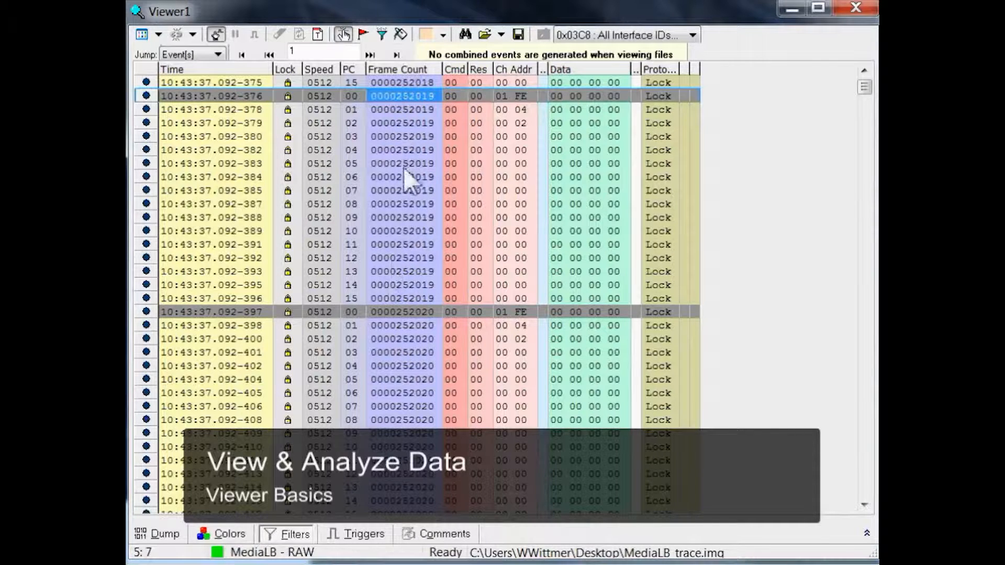
pyautogui.moveTo(402, 312)
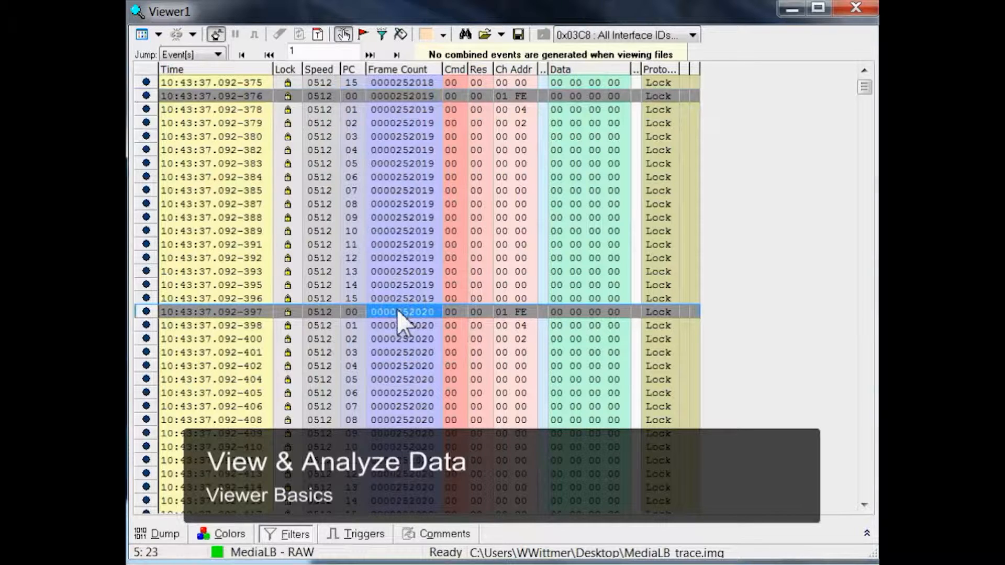
pyautogui.moveTo(438, 330)
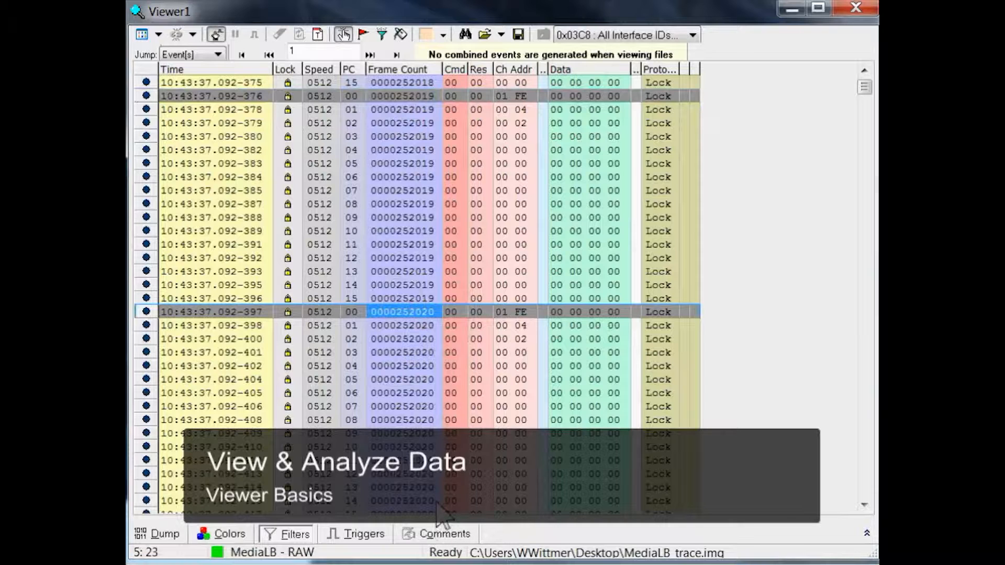
pyautogui.moveTo(491, 95)
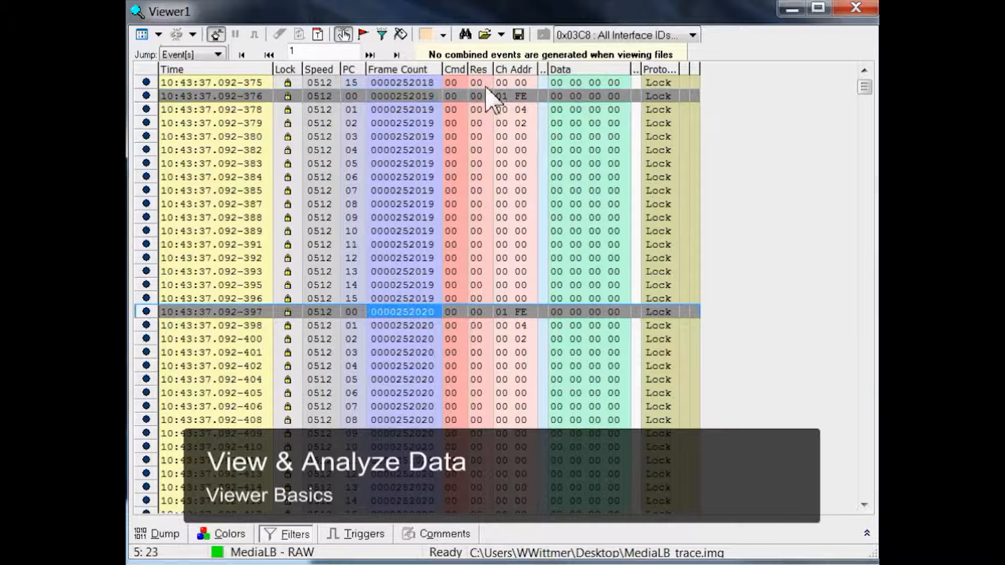
pyautogui.moveTo(455, 112)
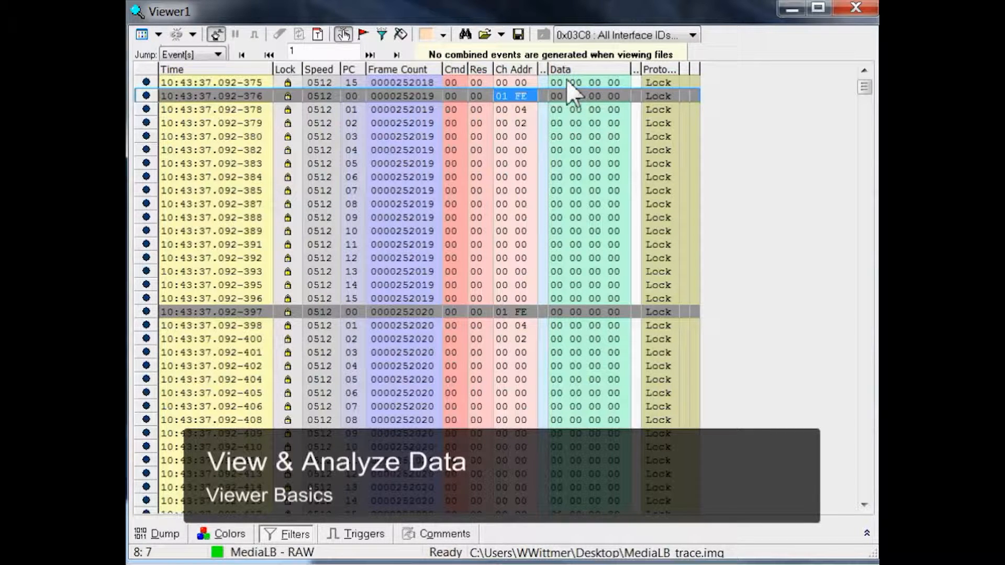
pyautogui.moveTo(638, 125)
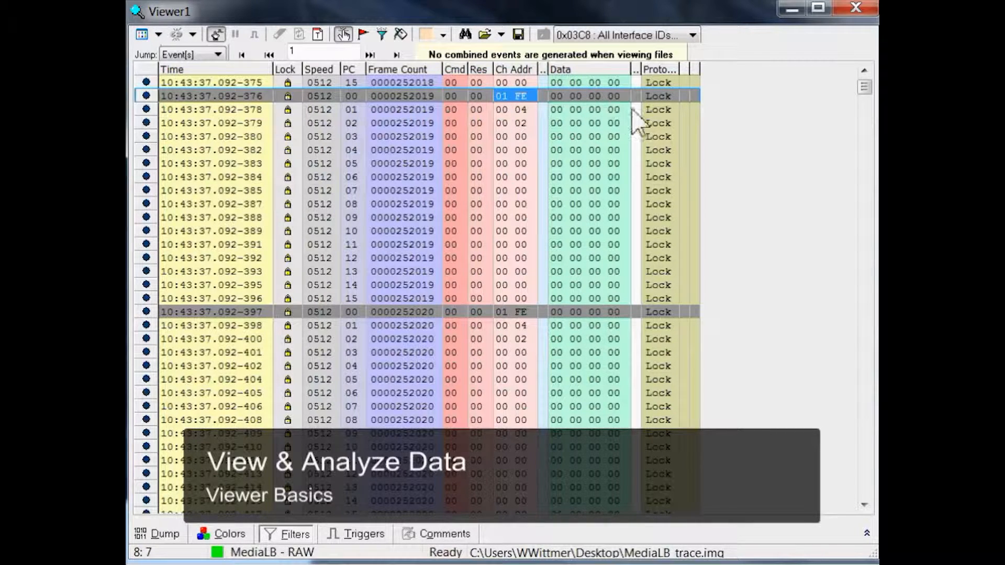
pyautogui.click(659, 95)
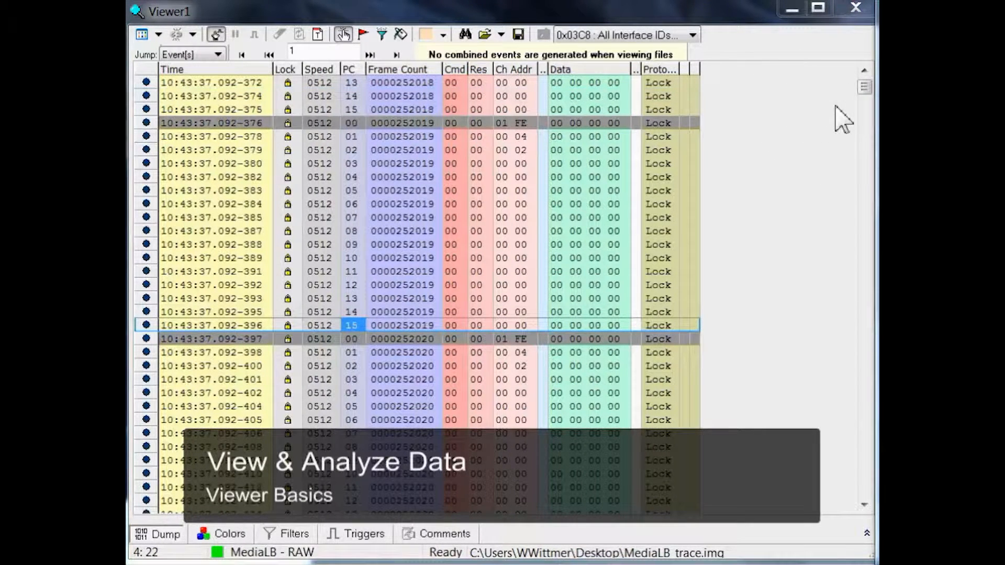
pyautogui.moveTo(435, 157)
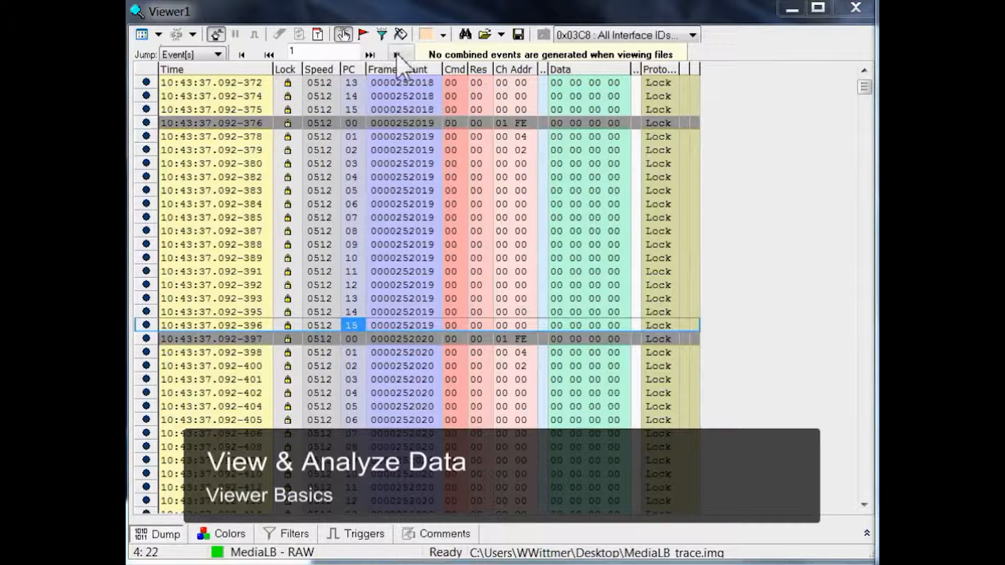
# - Jump to the trace end, back to its start, then advance five events at a time twice
pyautogui.click(398, 53)
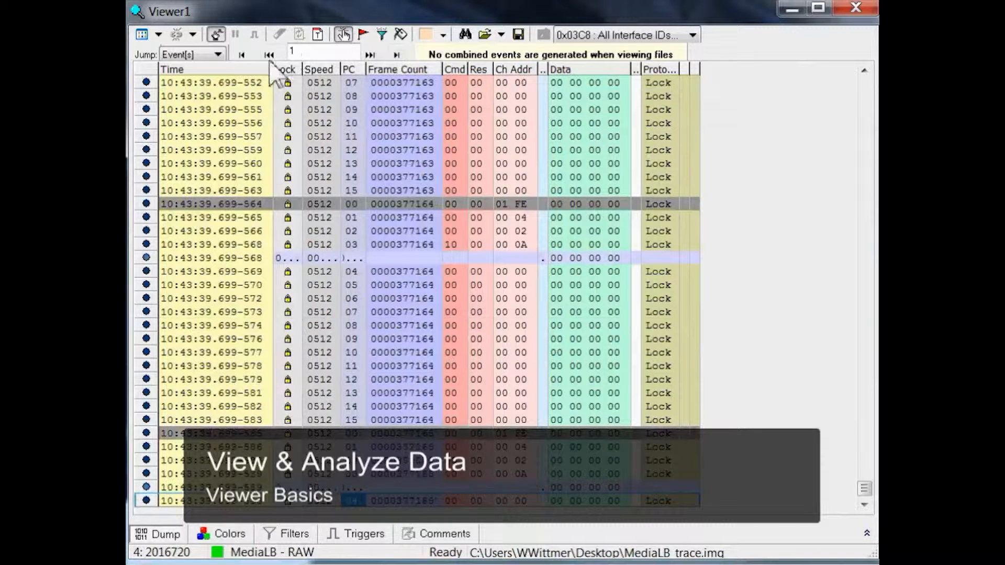
pyautogui.click(242, 54)
pyautogui.write('5')
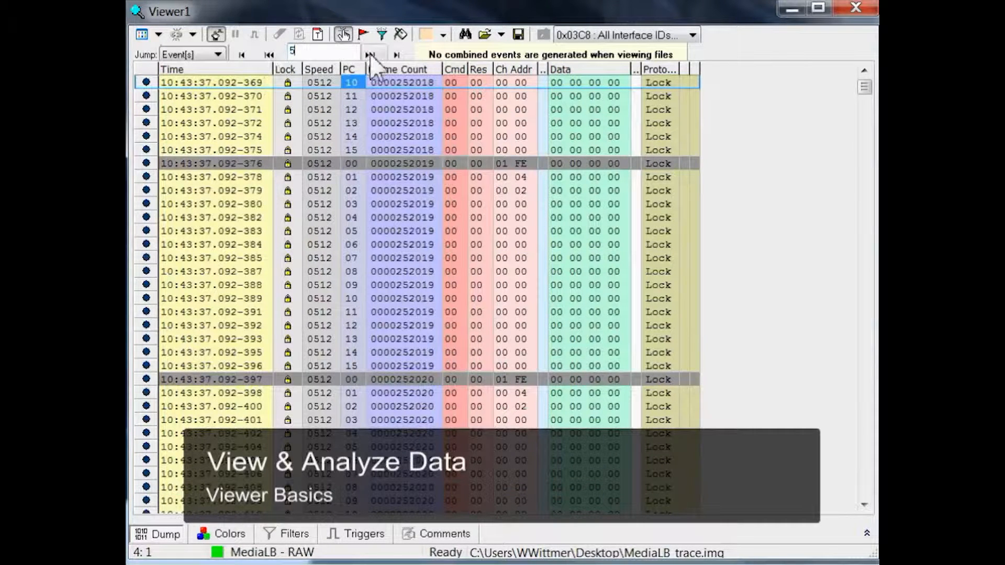
pyautogui.click(370, 55)
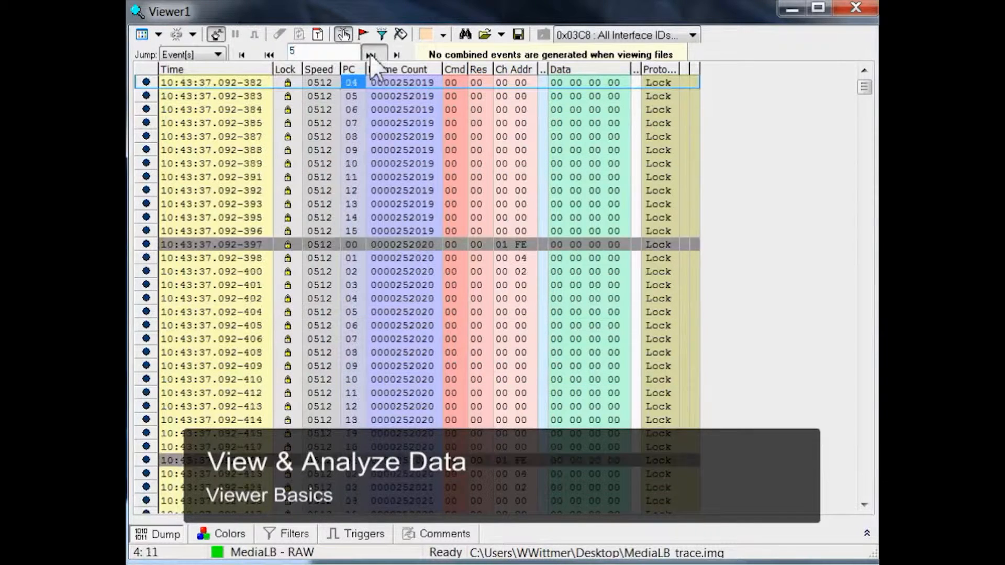
pyautogui.click(374, 54)
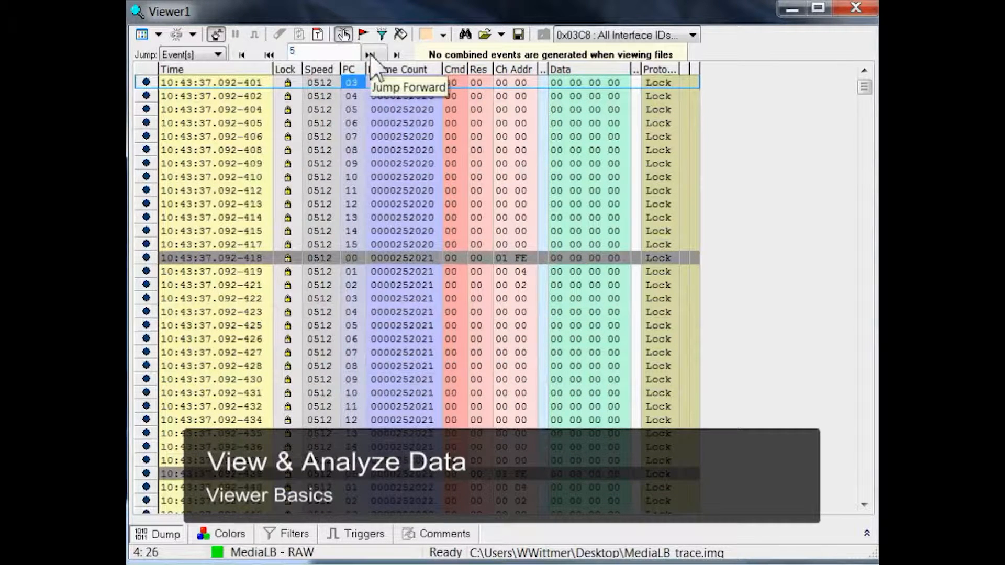
pyautogui.moveTo(375, 71)
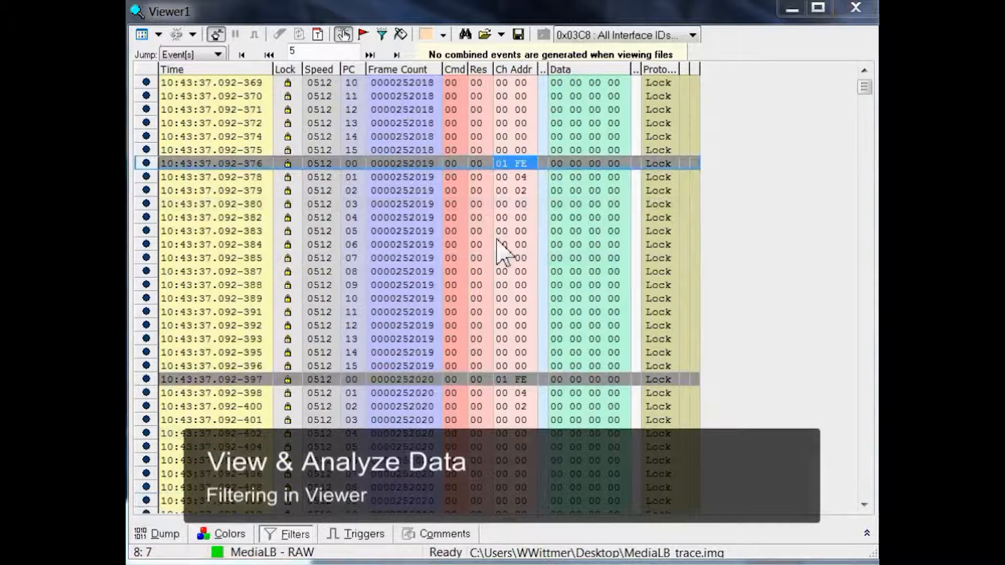
pyautogui.click(507, 250)
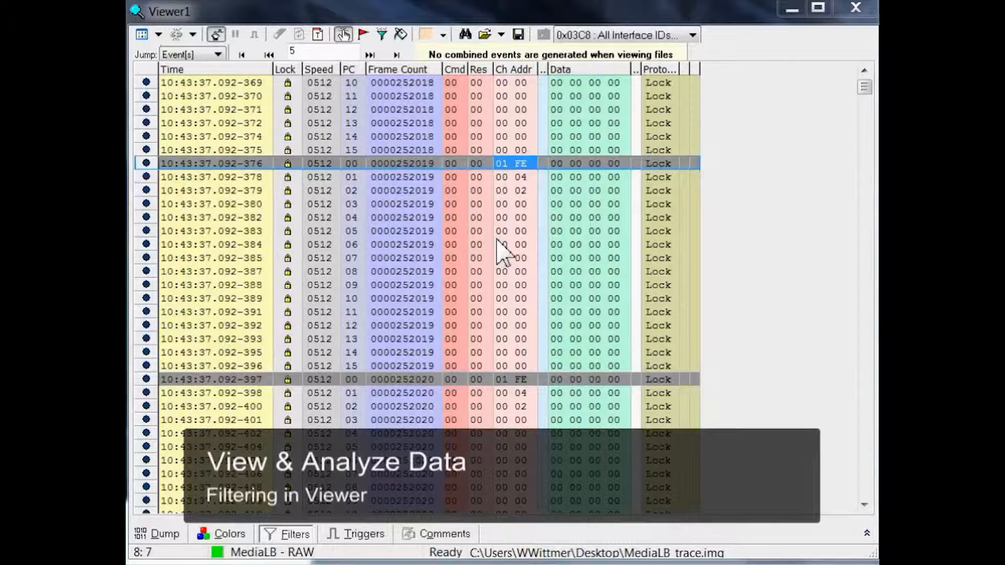
pyautogui.click(510, 176)
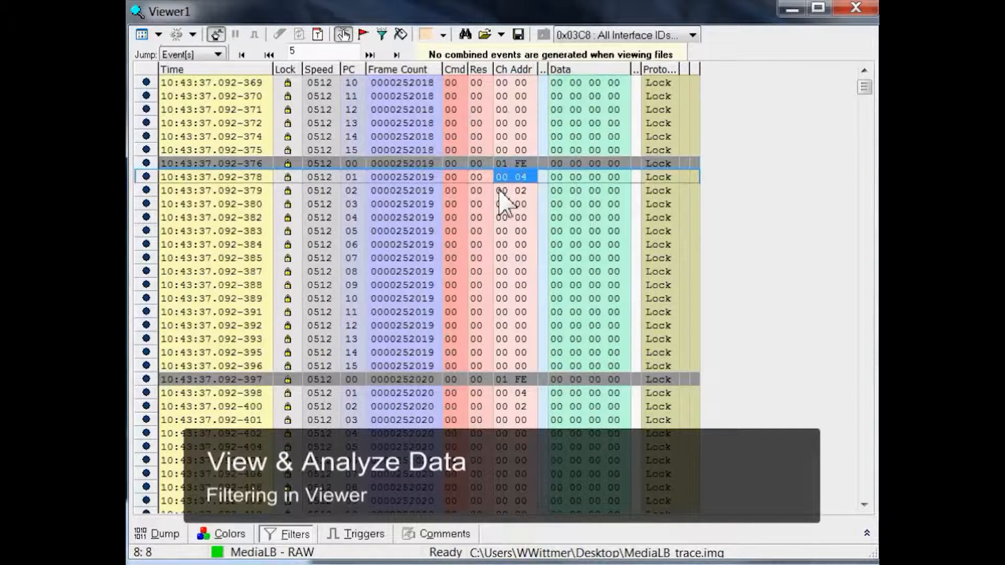
pyautogui.click(511, 191)
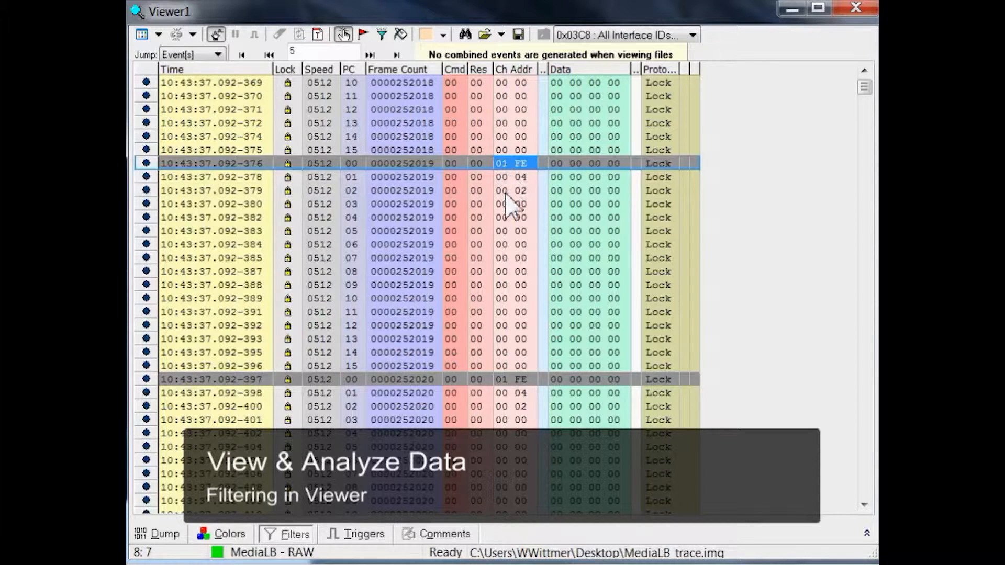
pyautogui.moveTo(510, 359)
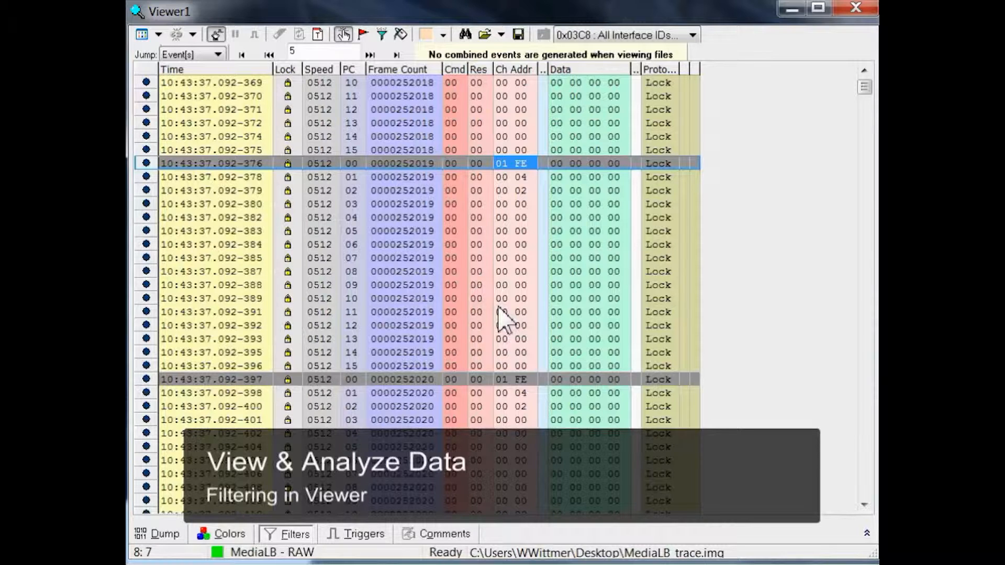
pyautogui.moveTo(510, 336)
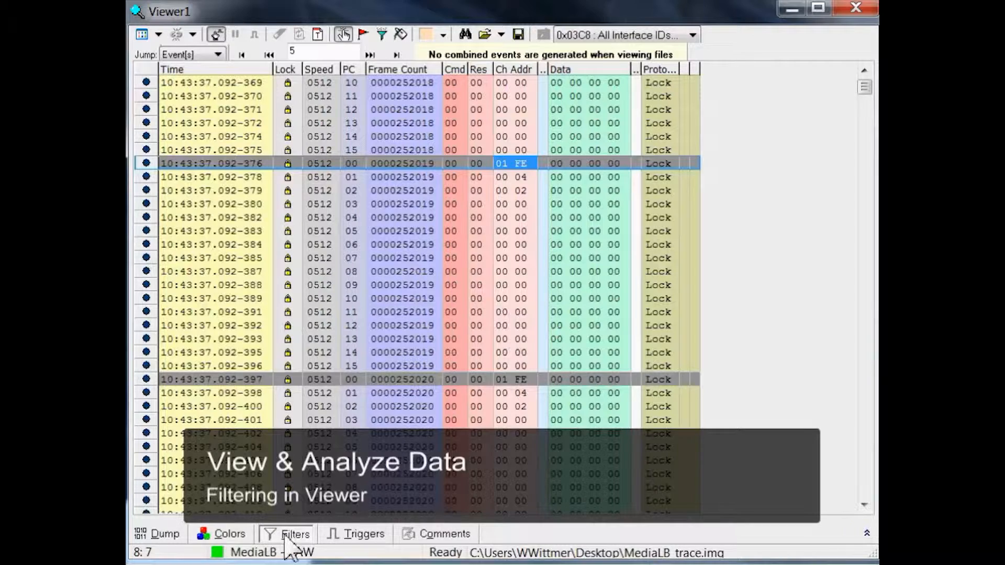
# - In Filters, enable the Ch Addr 0x00 02 and 0x00 04 channel address filters
pyautogui.click(296, 533)
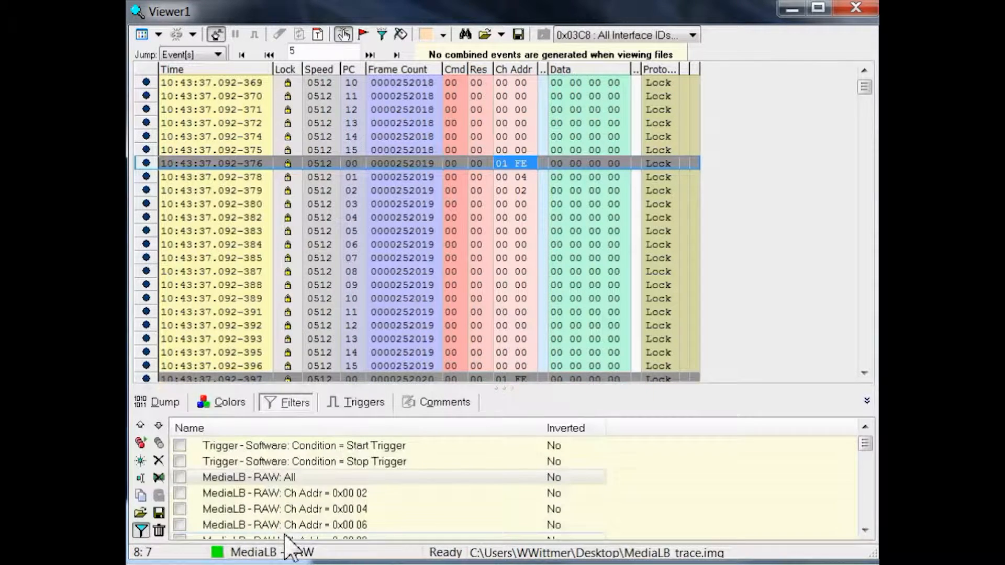
pyautogui.click(257, 478)
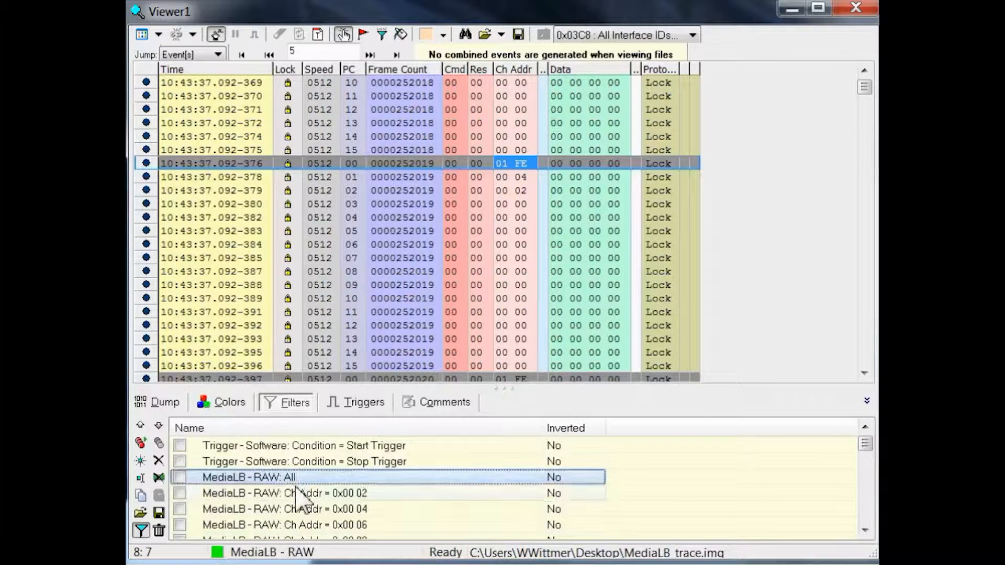
pyautogui.click(320, 493)
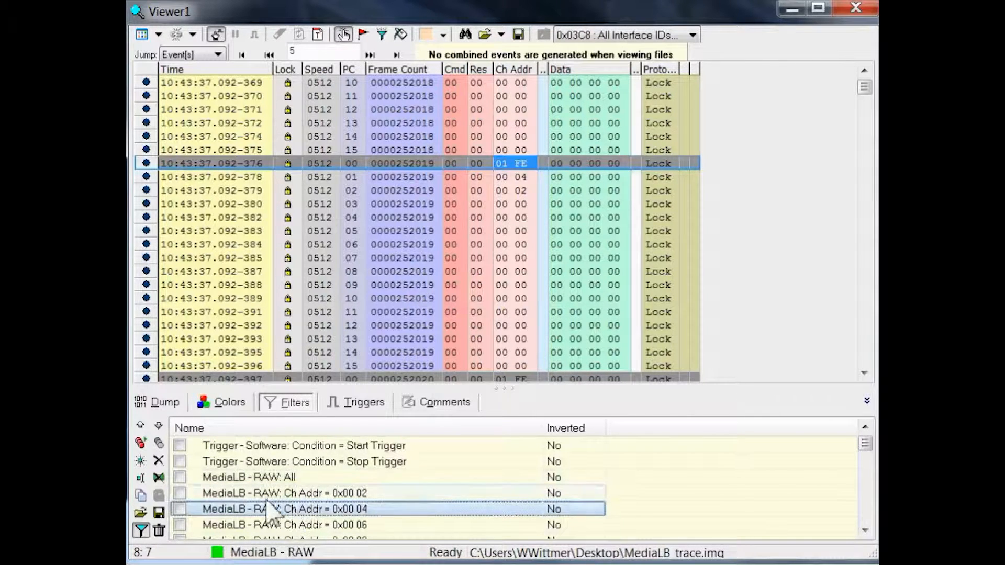
pyautogui.click(180, 493)
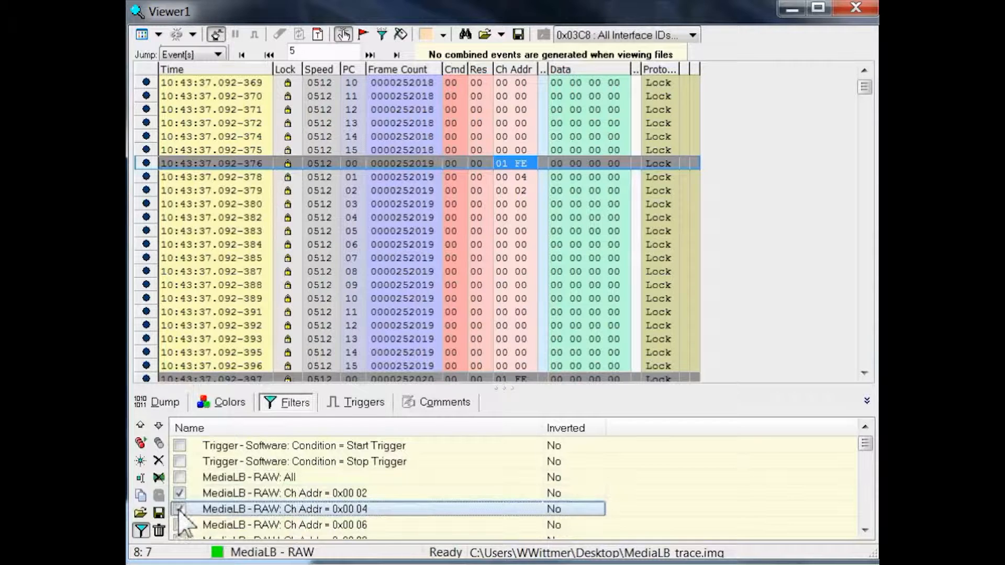
pyautogui.click(179, 509)
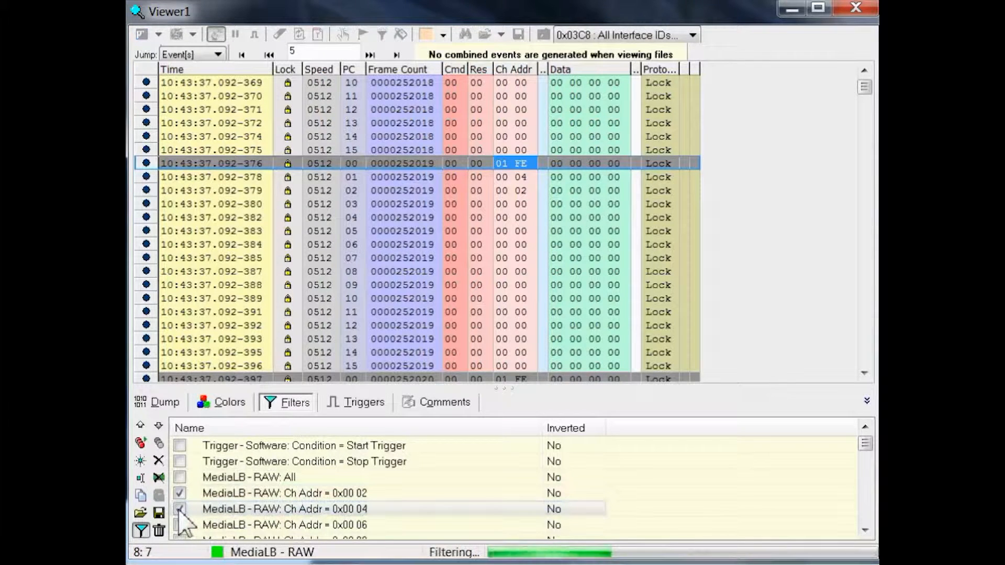
# - Browse the filtered trace and select an event with channel address 00 02
pyautogui.click(345, 34)
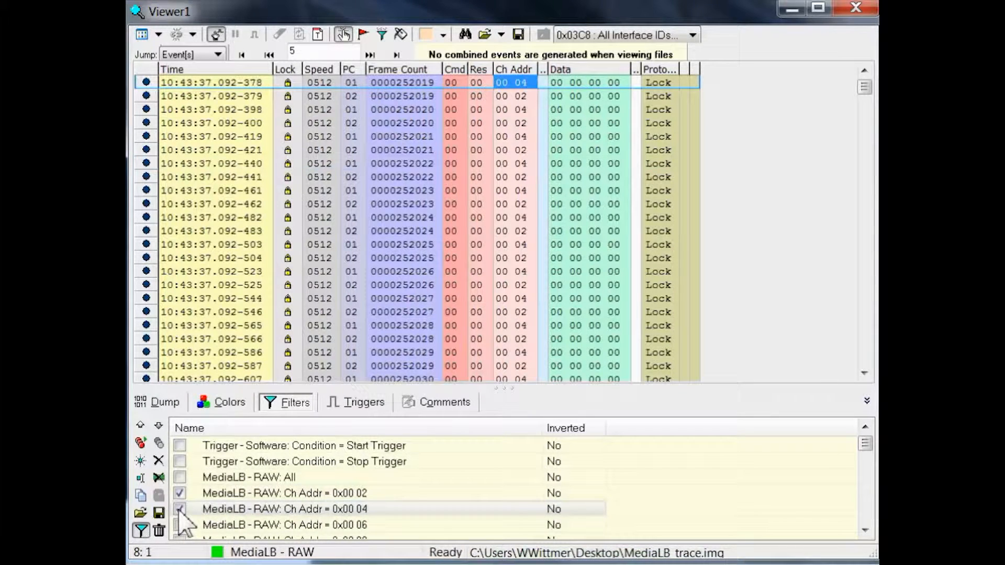
pyautogui.click(180, 509)
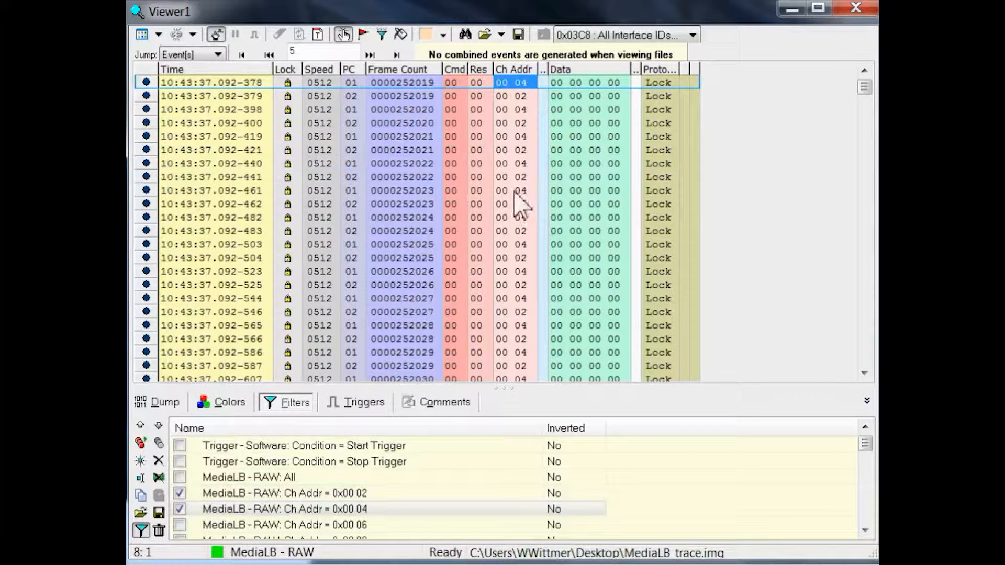
pyautogui.click(513, 205)
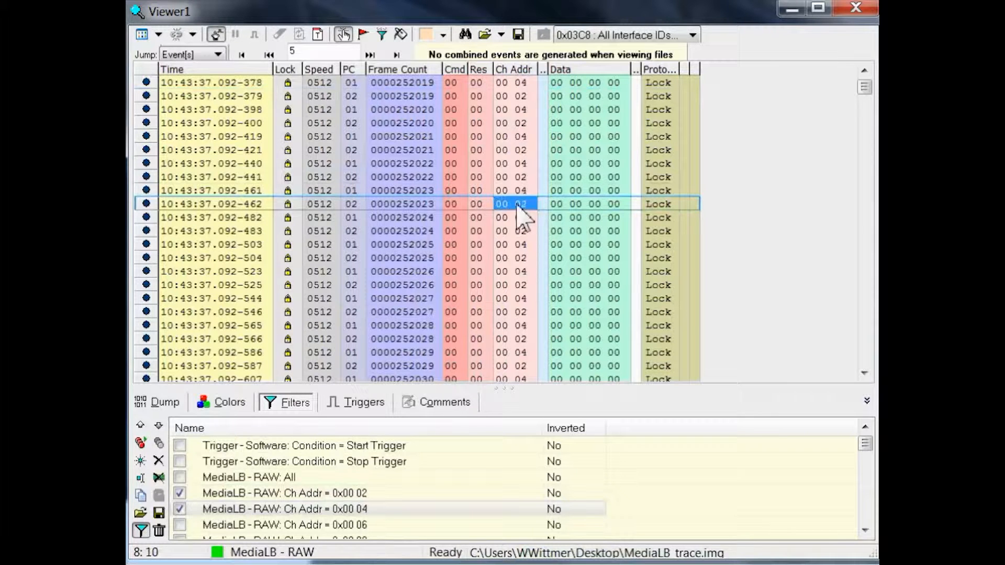
pyautogui.moveTo(320, 426)
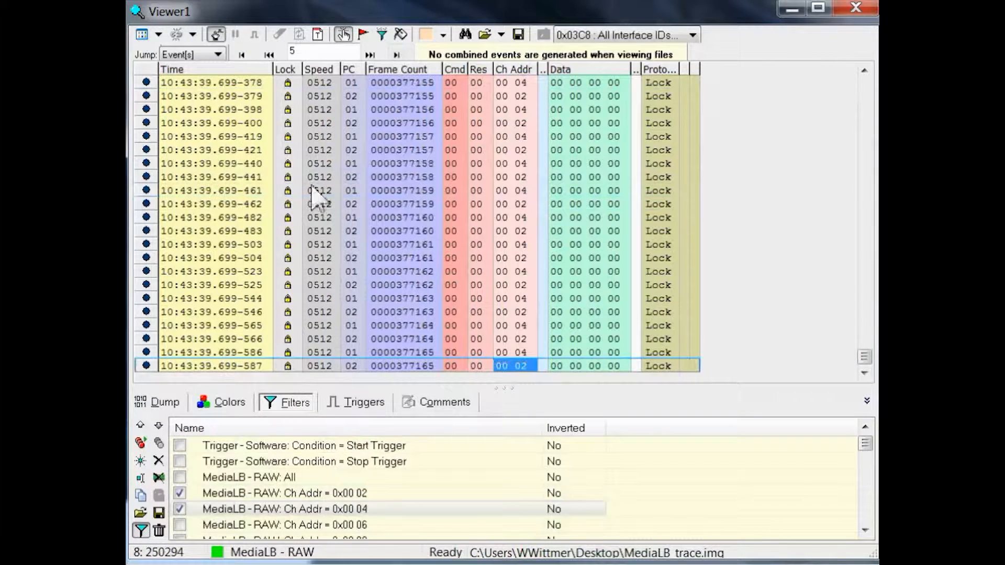
pyautogui.moveTo(192, 556)
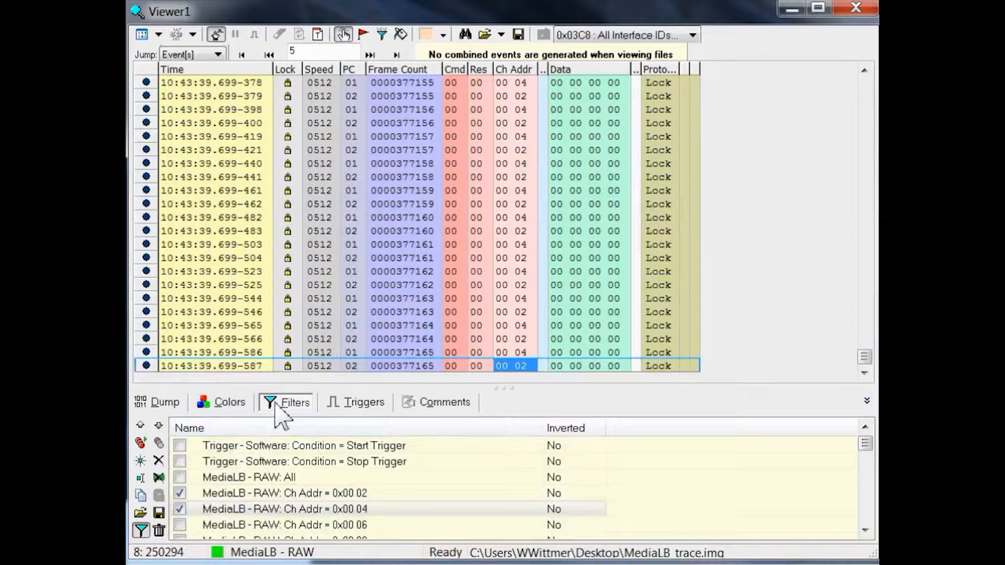
pyautogui.moveTo(525, 205)
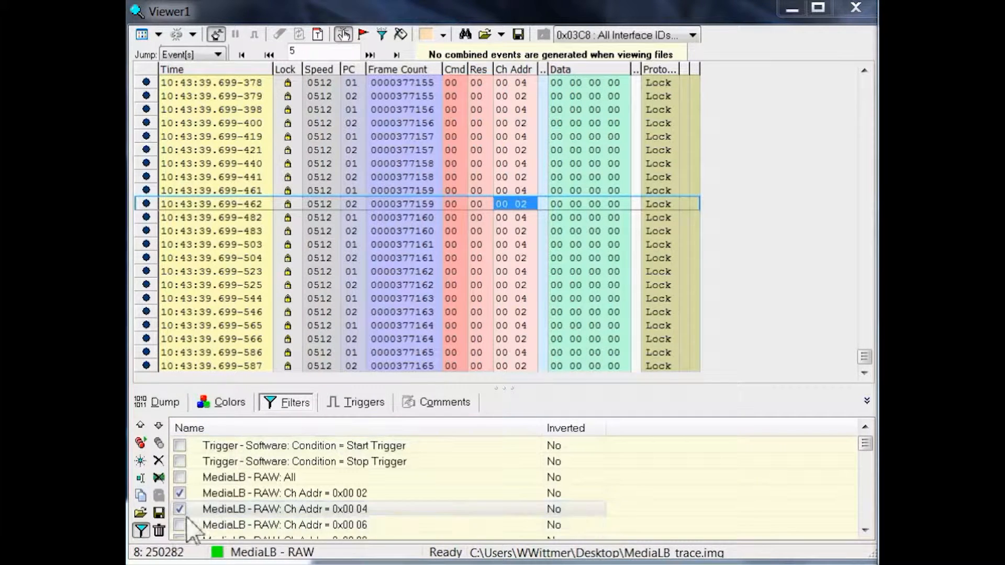
# - Tick the MediaLB - RAW: Ch Addr = 0x00 0A filter checkbox
pyautogui.click(180, 509)
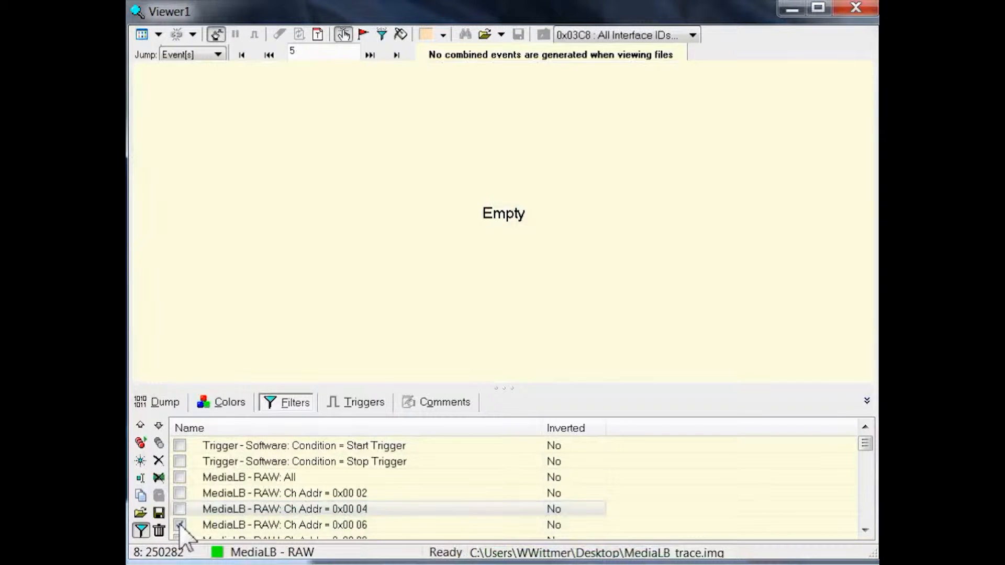
pyautogui.click(179, 525)
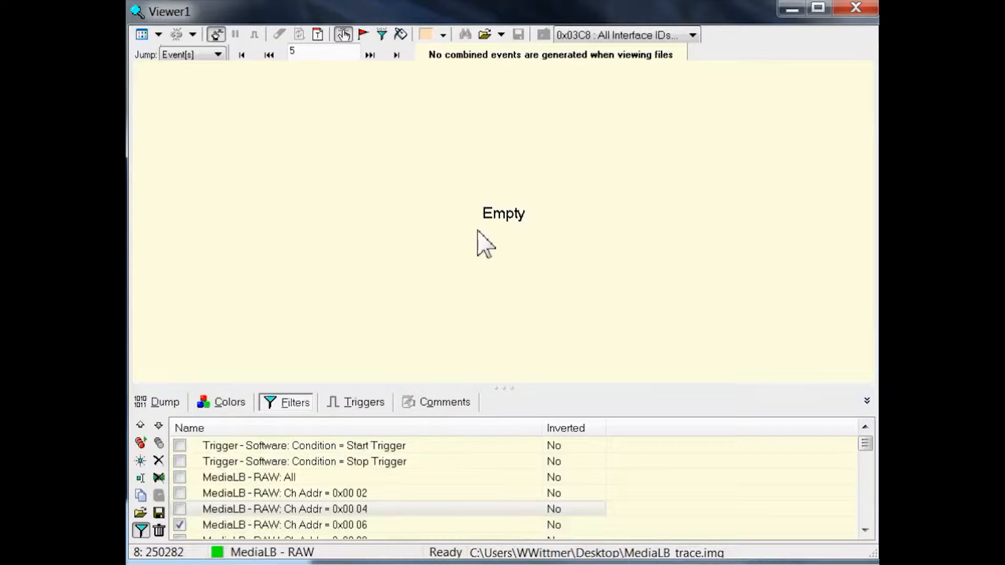
pyautogui.click(285, 509)
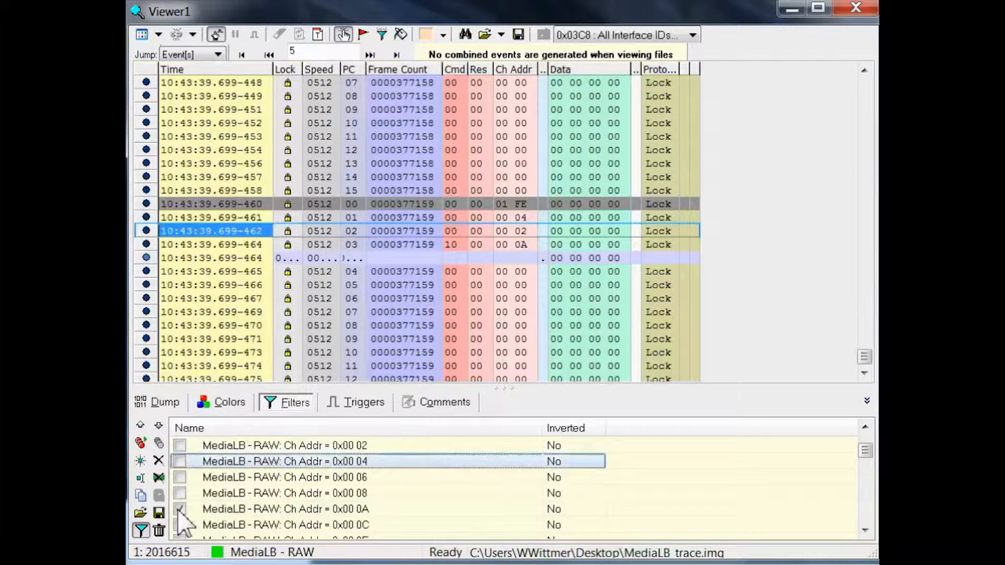
# - Apply the Ch Addr 0x00 0A filter and select one of its frames
pyautogui.click(180, 508)
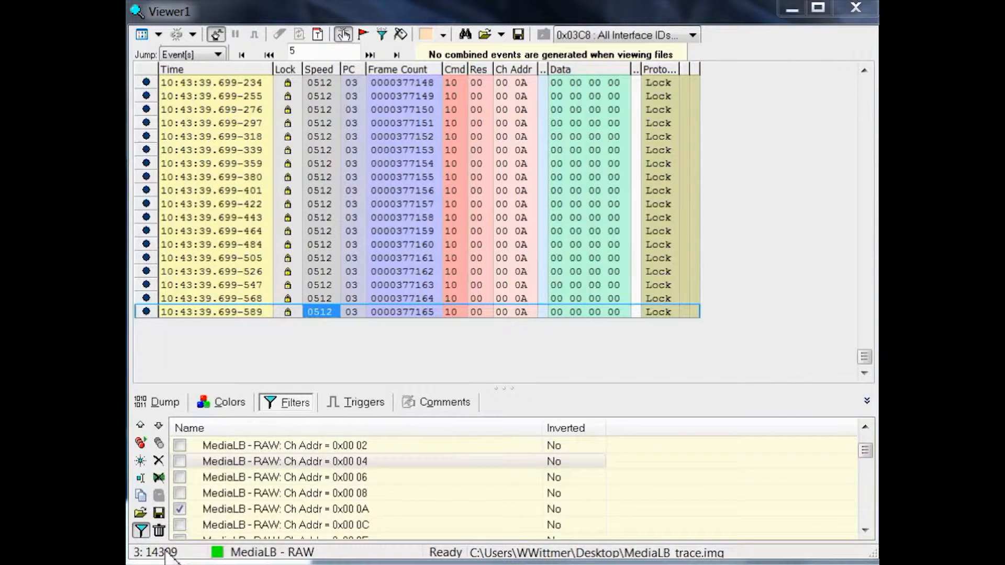
pyautogui.click(502, 312)
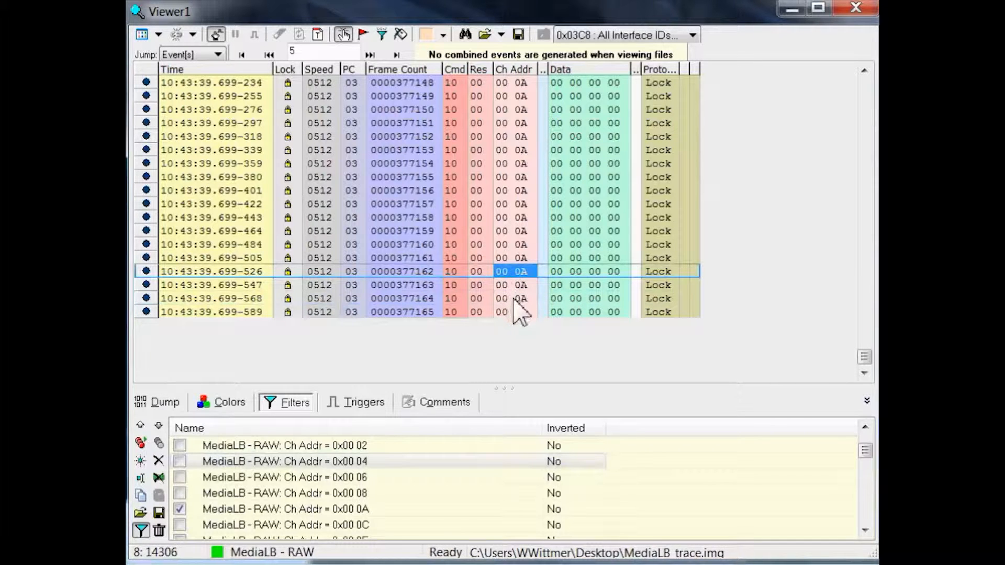
pyautogui.moveTo(477, 324)
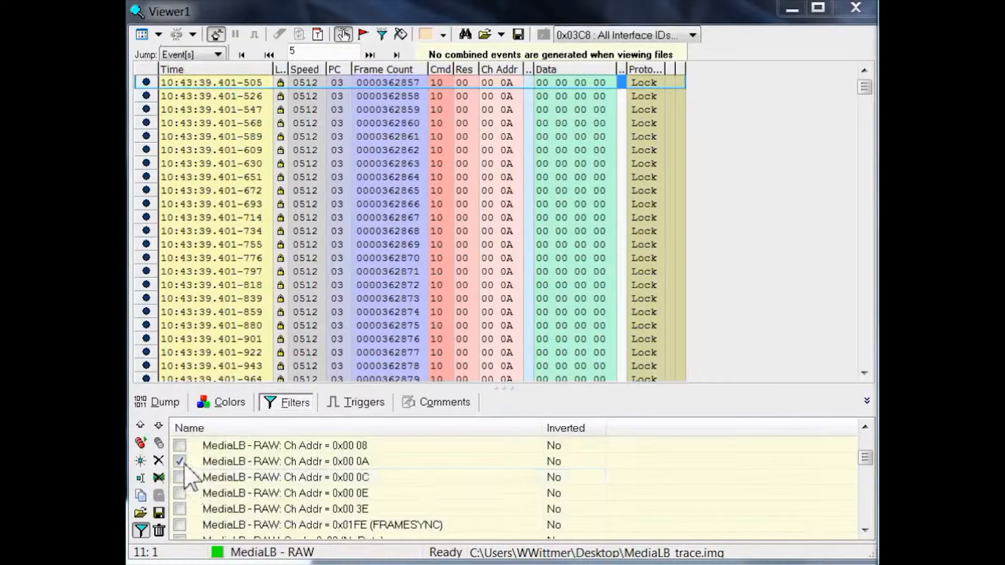
# - Turn off the 0x00 0A filter and select the most recent Control transmission message
pyautogui.click(179, 460)
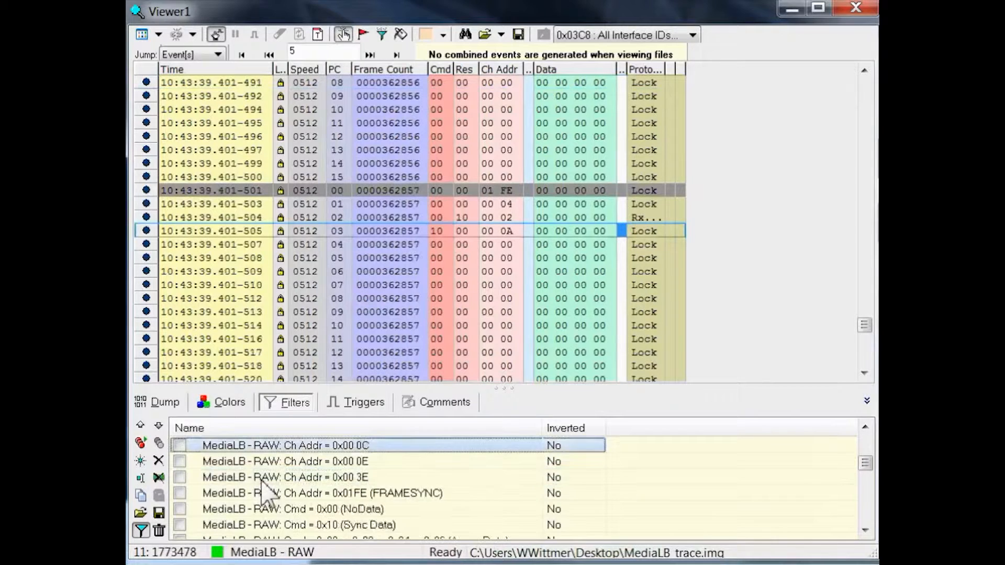
pyautogui.scroll(-3)
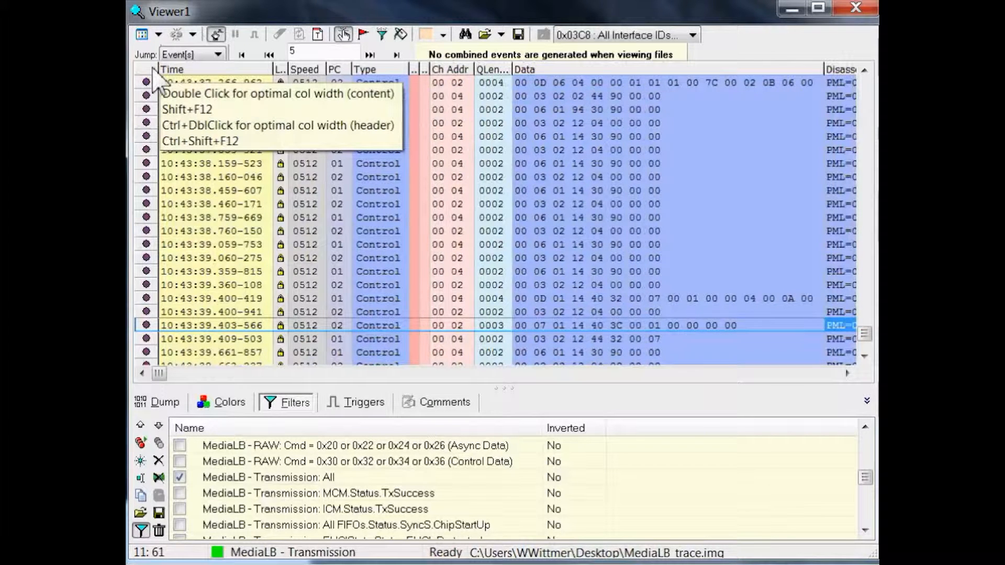
pyautogui.moveTo(289, 109)
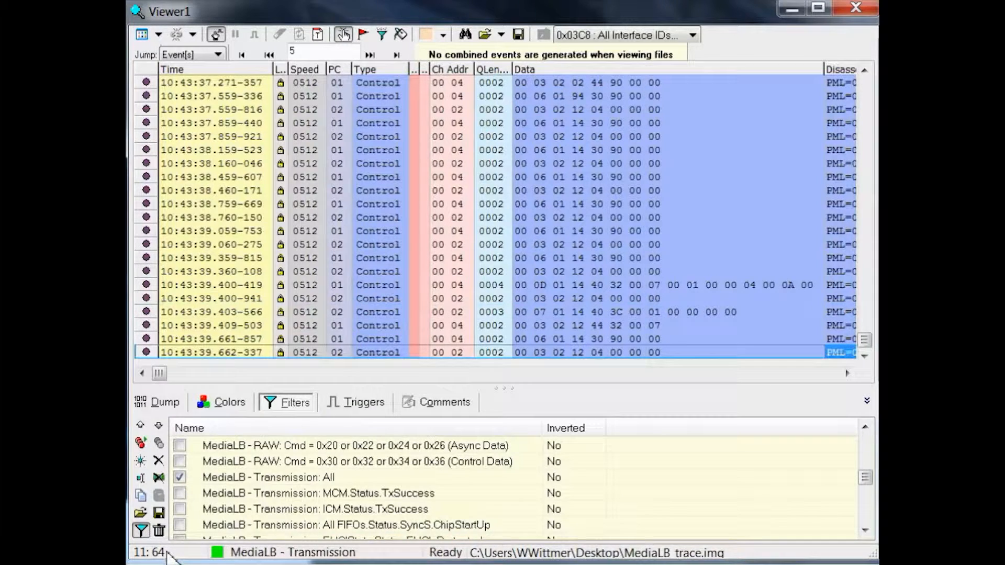
pyautogui.click(580, 352)
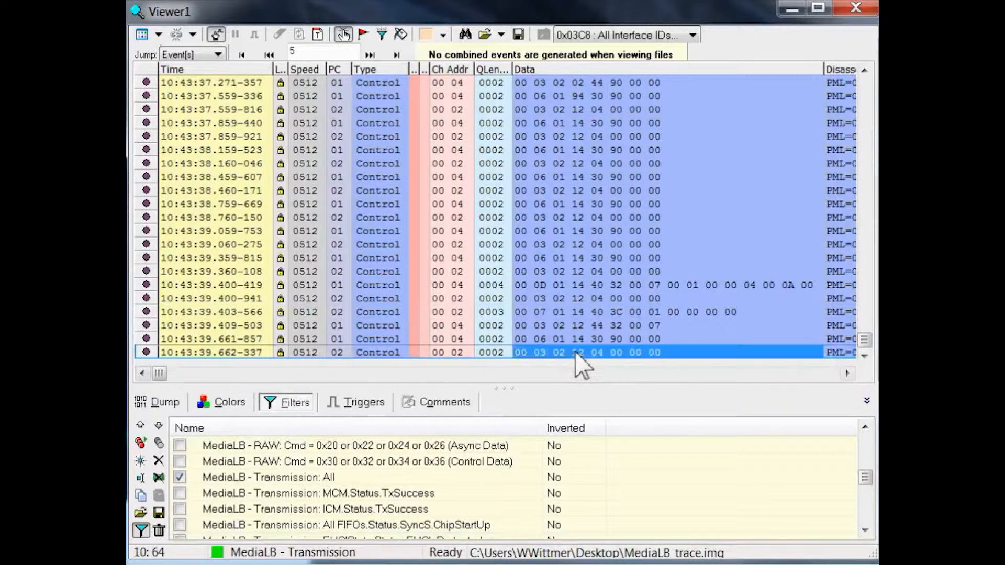
# - Scroll to the Disassembly column and select the EHCIState.Set.State=EHCI_Attached row
pyautogui.click(847, 374)
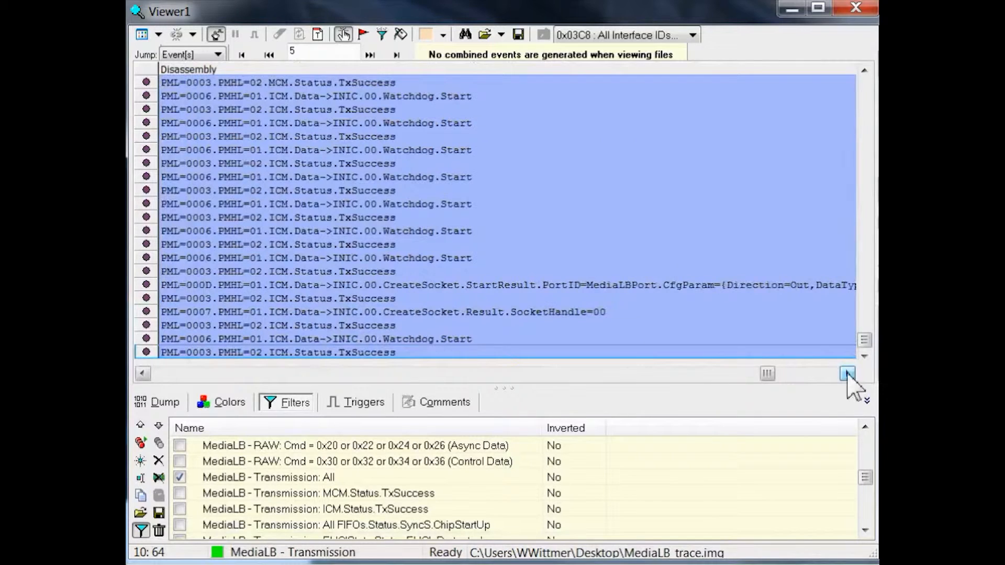
pyautogui.click(847, 374)
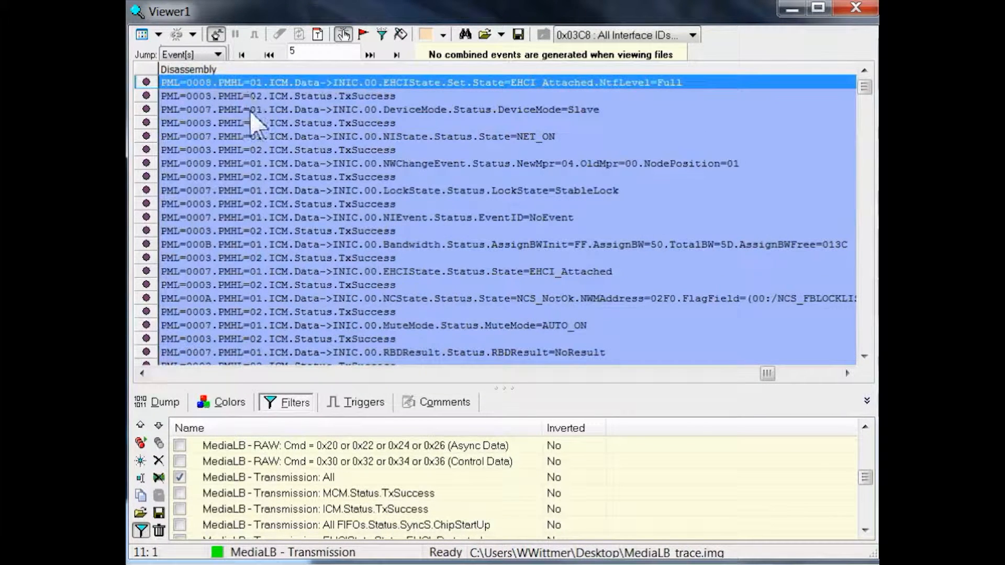
pyautogui.click(378, 109)
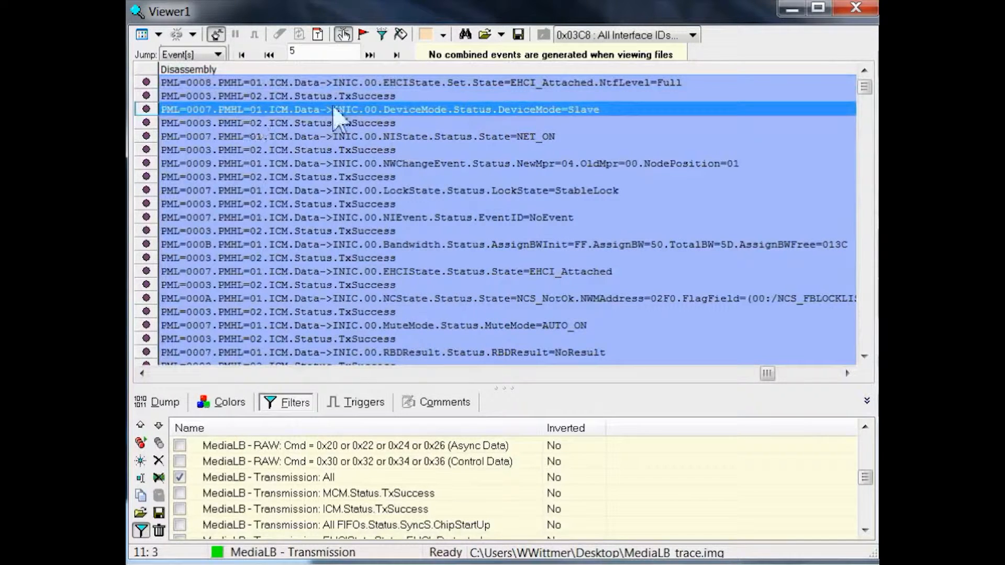
pyautogui.click(449, 163)
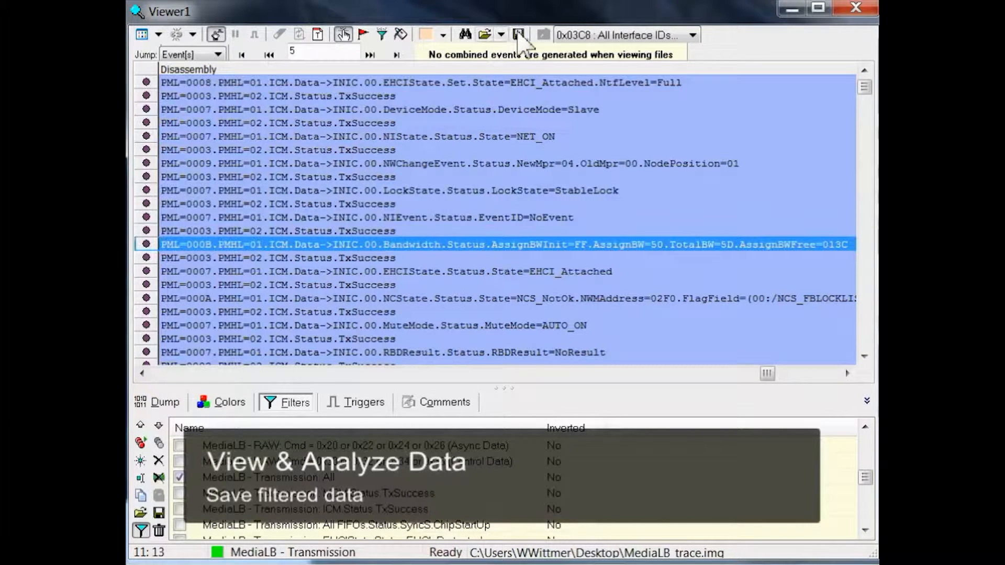
pyautogui.click(519, 33)
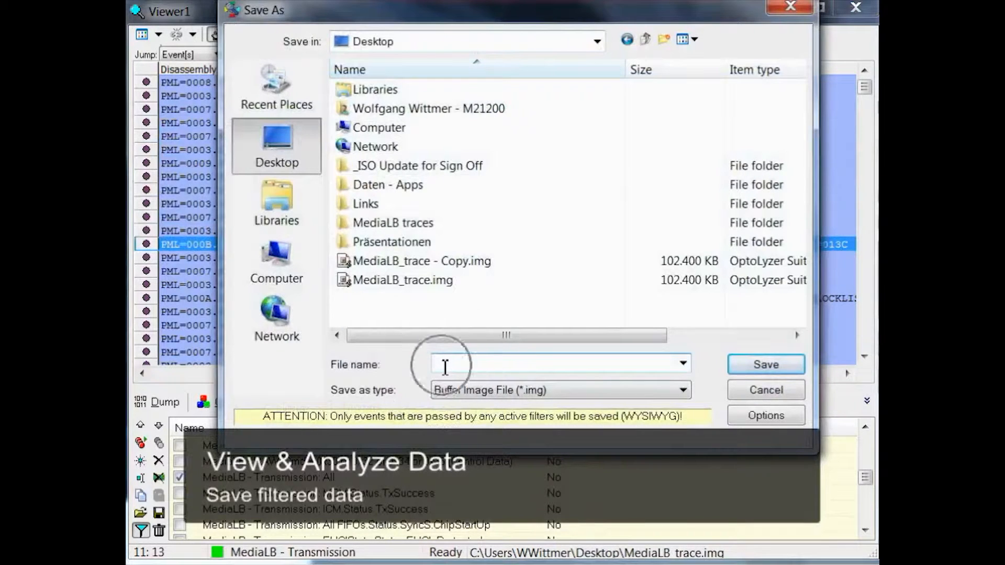
pyautogui.moveTo(765, 364)
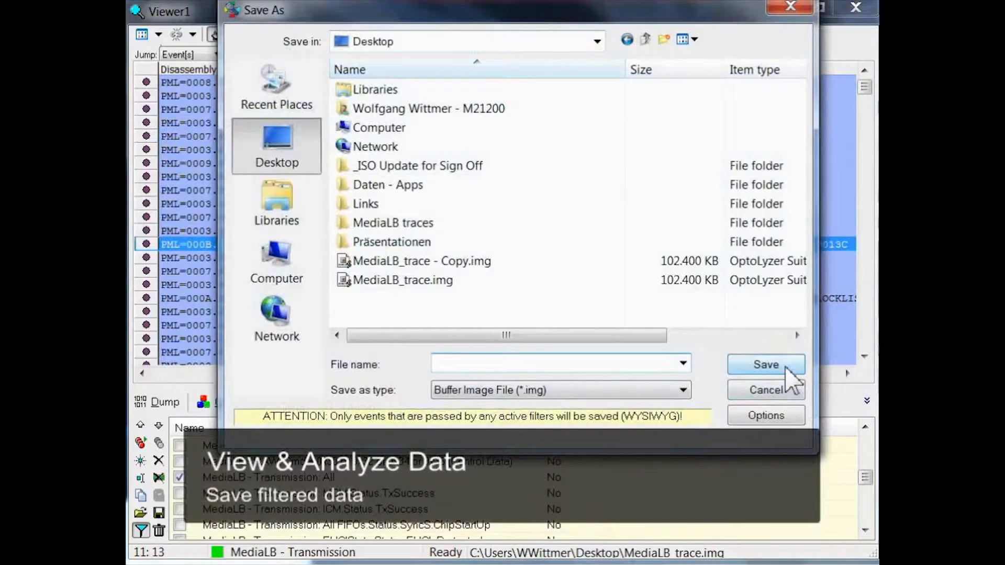
pyautogui.click(558, 364)
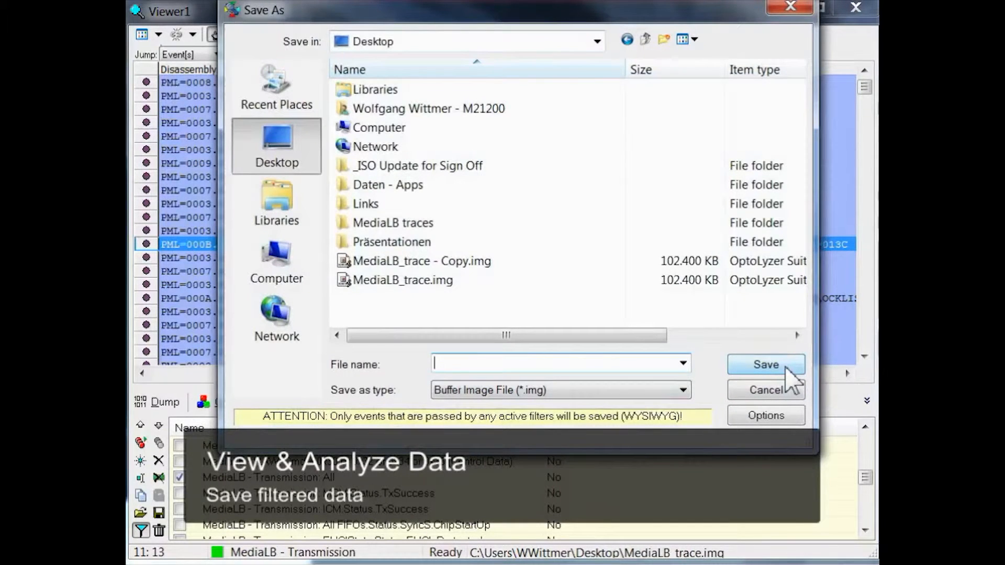
pyautogui.click(766, 390)
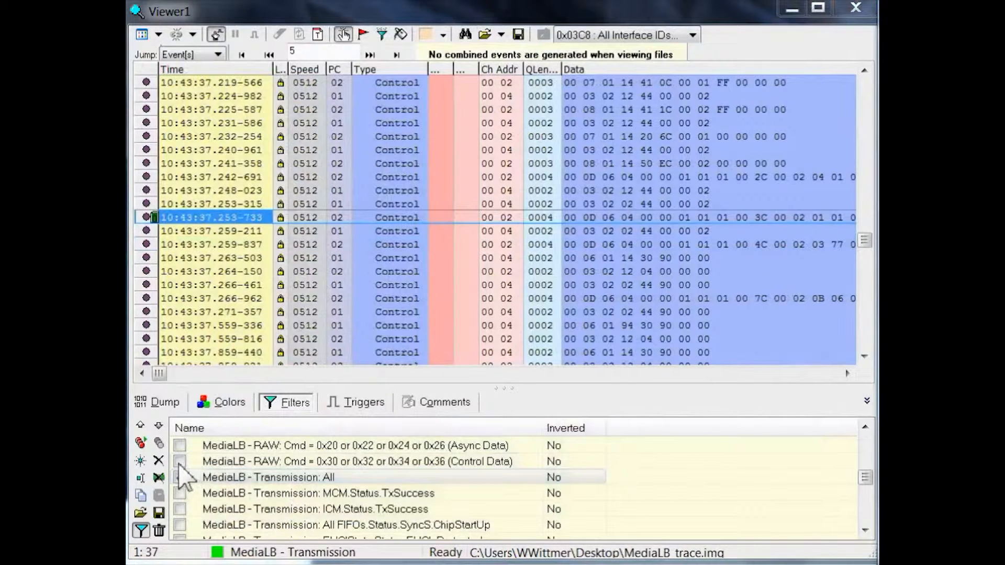
# - Add the RAW Cmd 0x30/0x32/0x34/0x36 control-data filter and inspect raw frames on channel 00 02
pyautogui.click(180, 462)
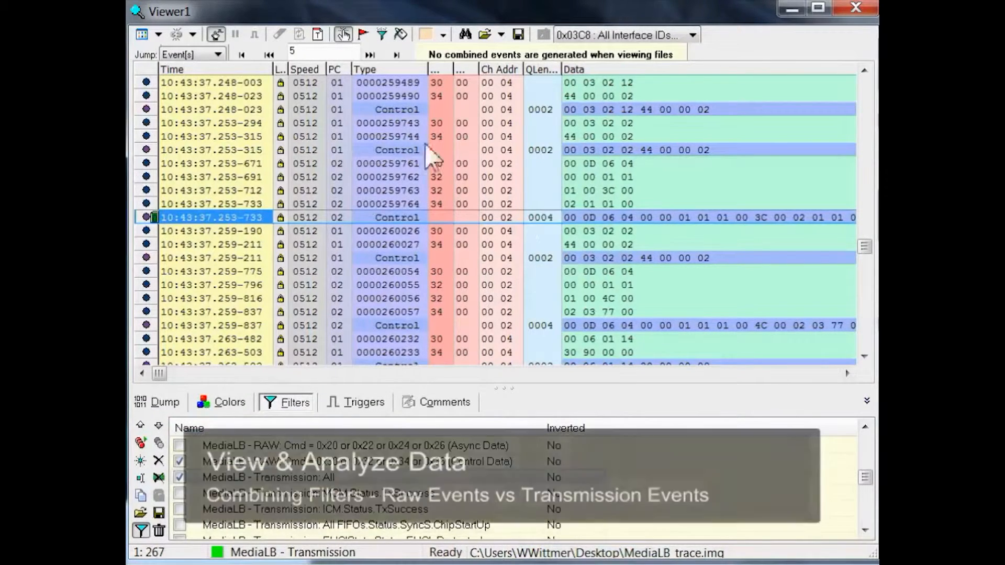
pyautogui.moveTo(487, 179)
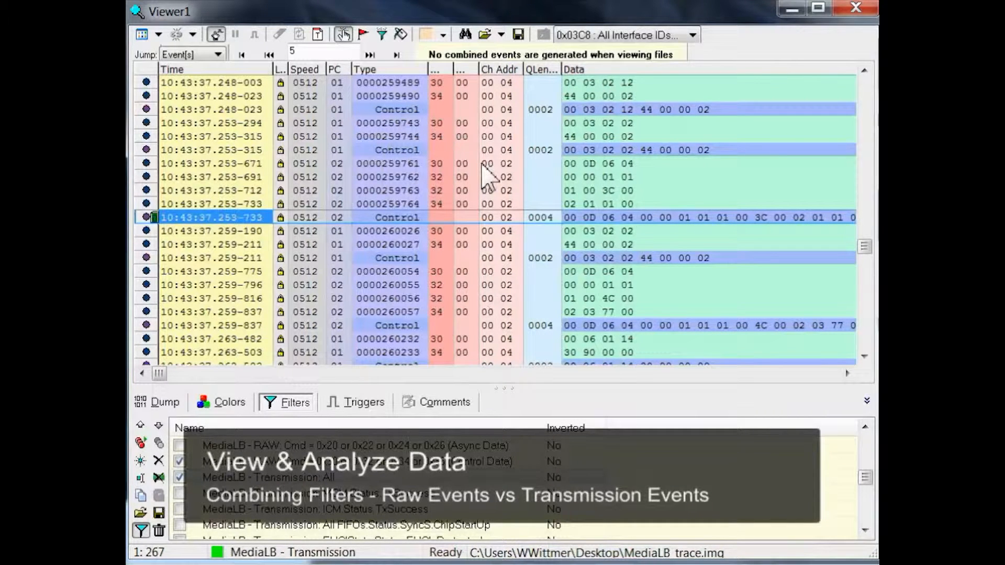
pyautogui.click(496, 175)
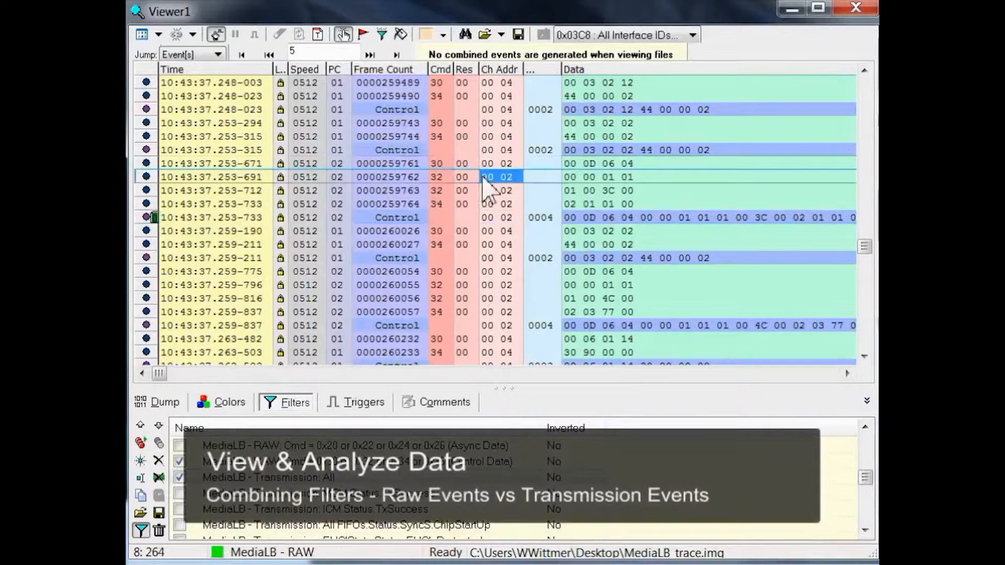
pyautogui.click(498, 205)
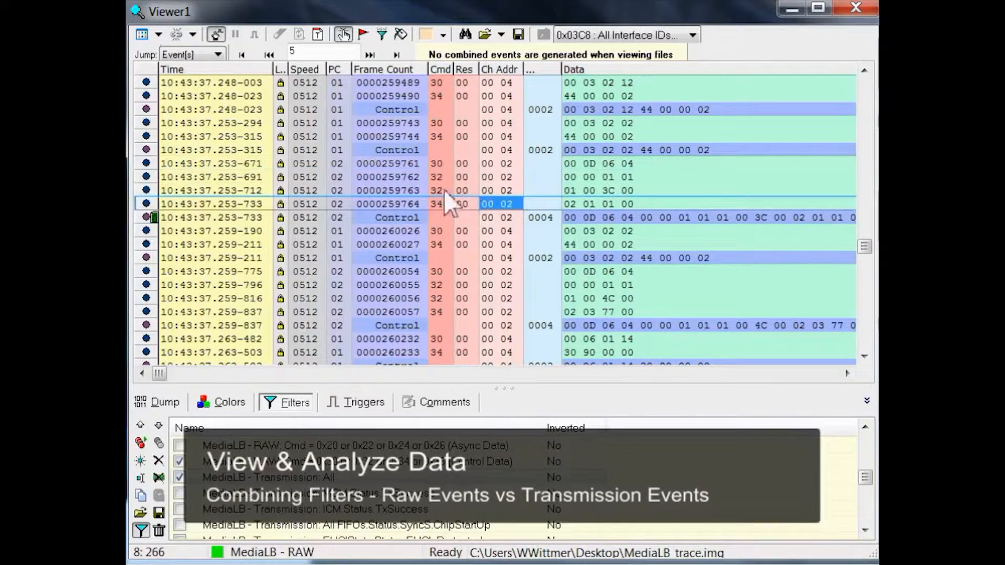
pyautogui.click(438, 177)
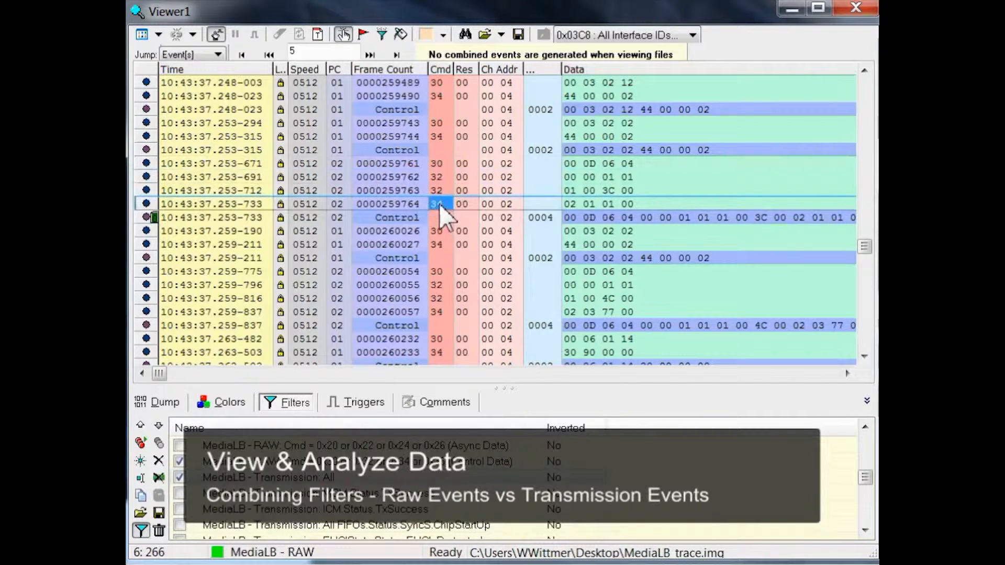
pyautogui.moveTo(452, 212)
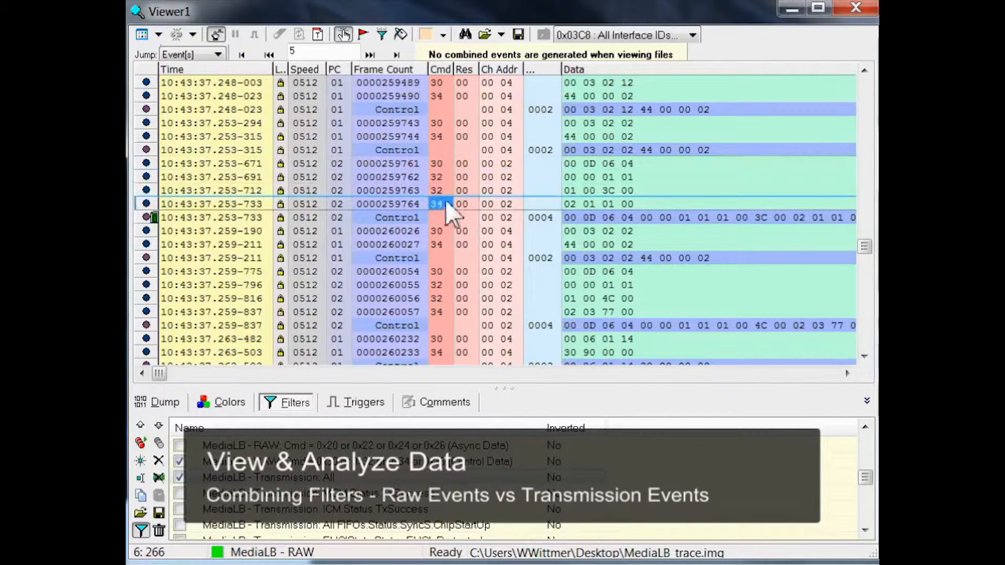
pyautogui.moveTo(580, 178)
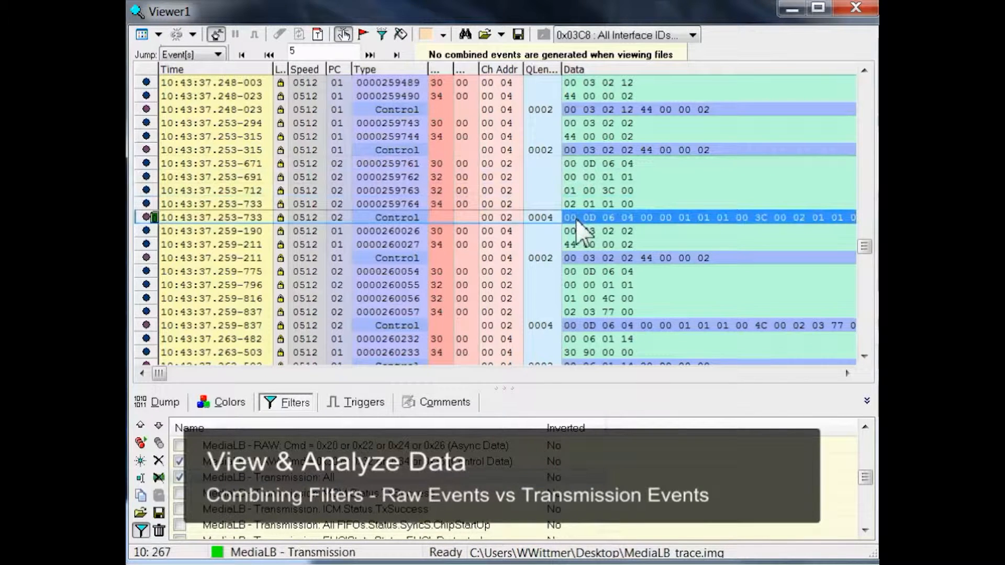
pyautogui.moveTo(586, 176)
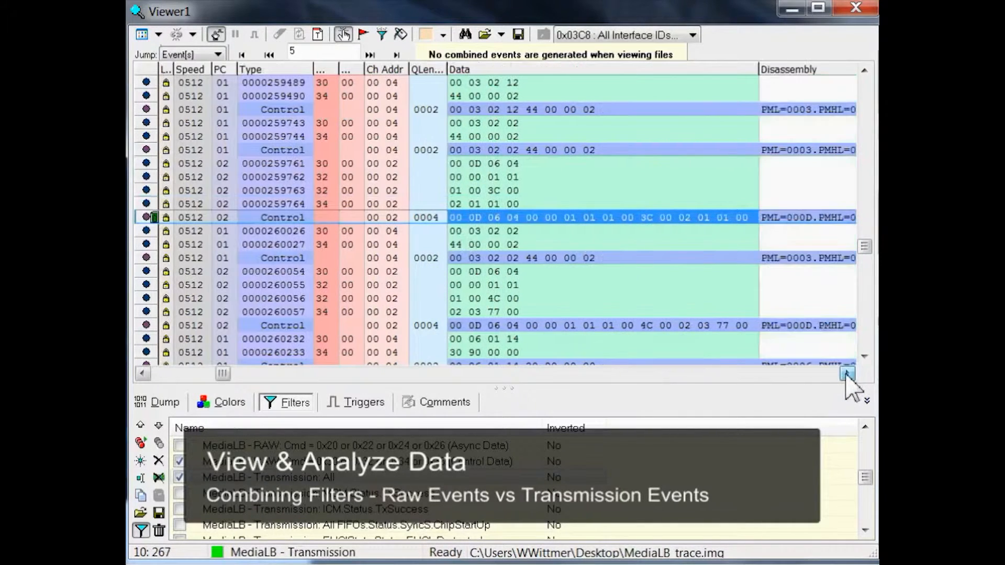
pyautogui.hscroll(3)
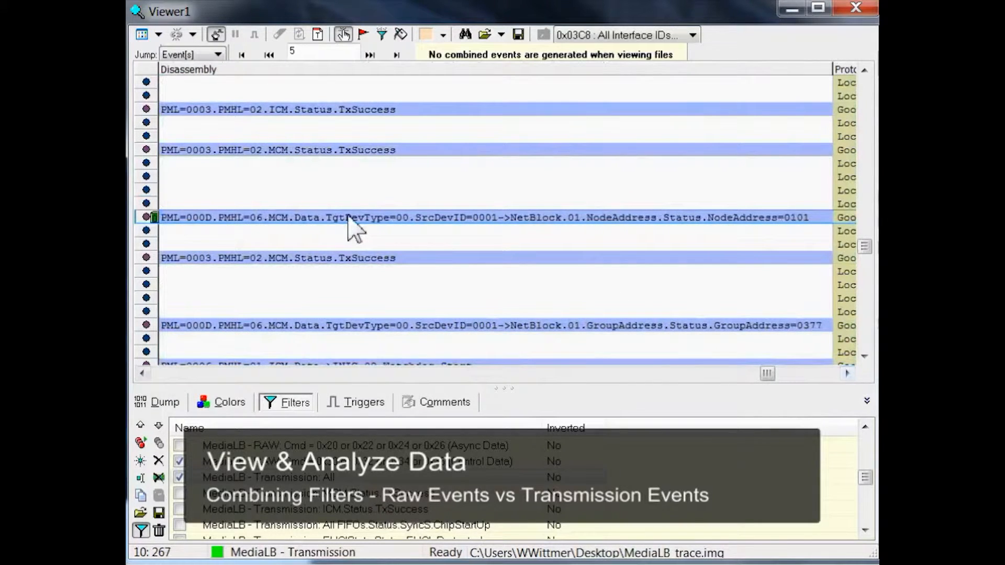
pyautogui.click(353, 218)
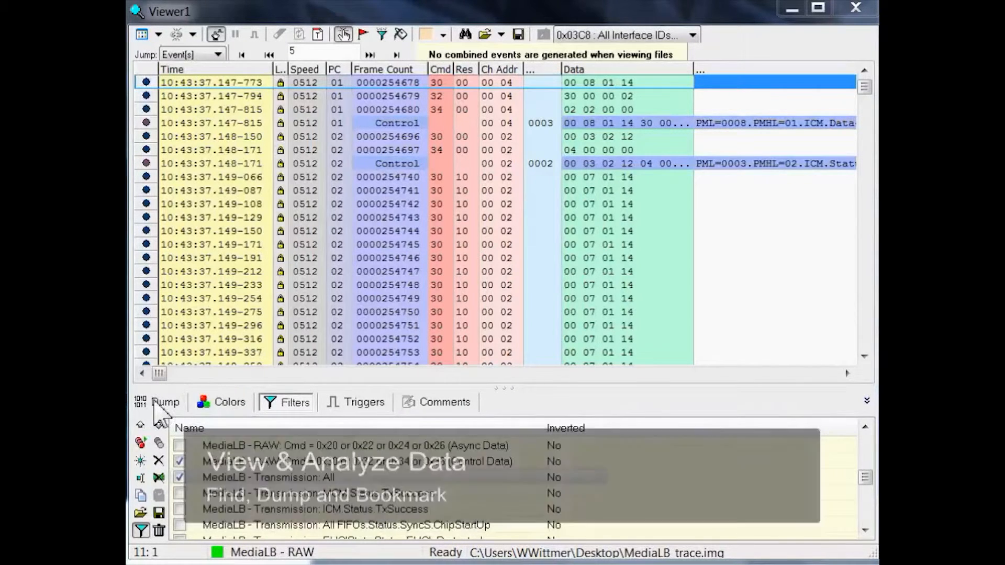
# - Switch the bottom pane to the Dump view in its SYNTAX mode
pyautogui.click(165, 403)
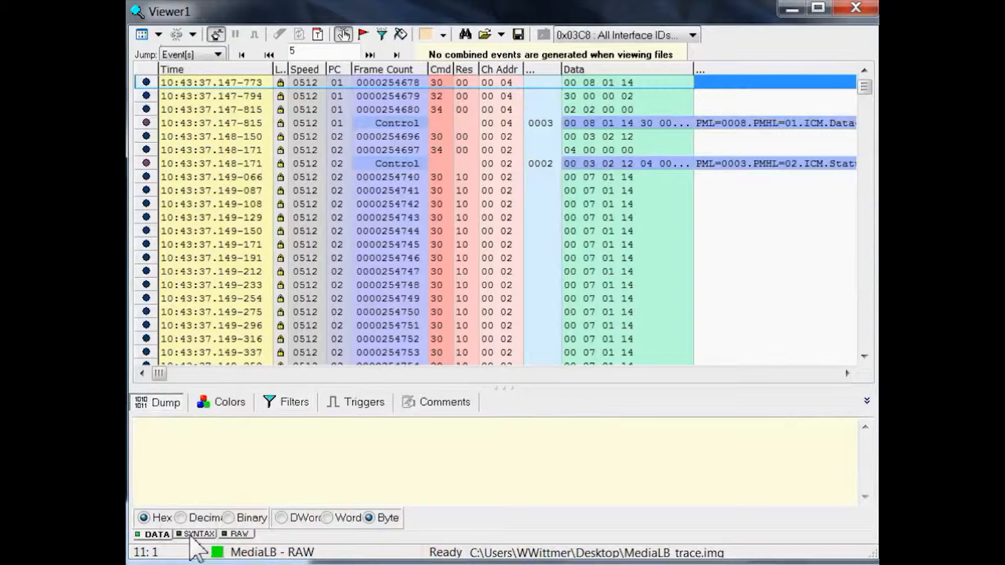
pyautogui.click(198, 534)
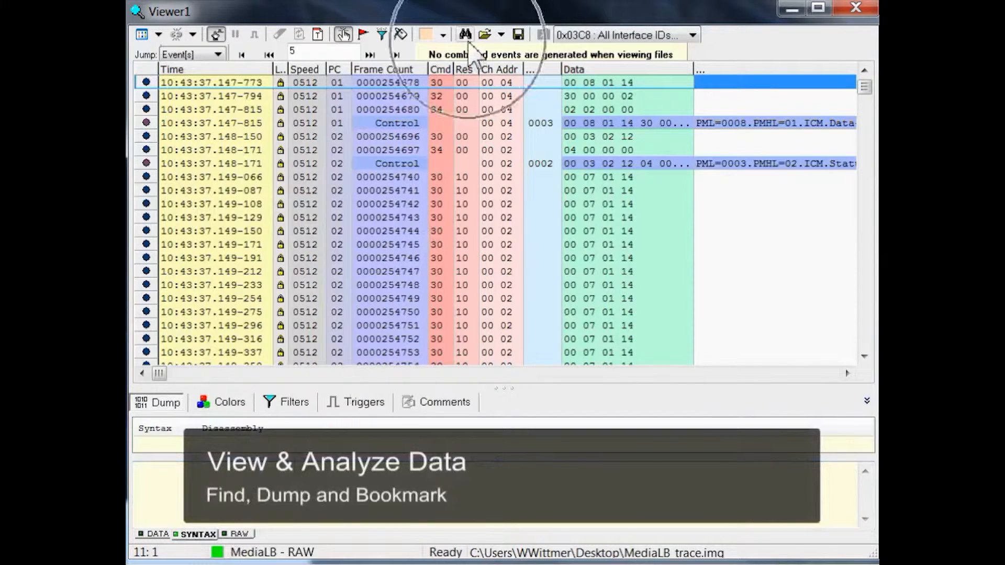
# - Search the trace for 'attach' and mark the EHCI_Attached text in the dump
pyautogui.click(465, 34)
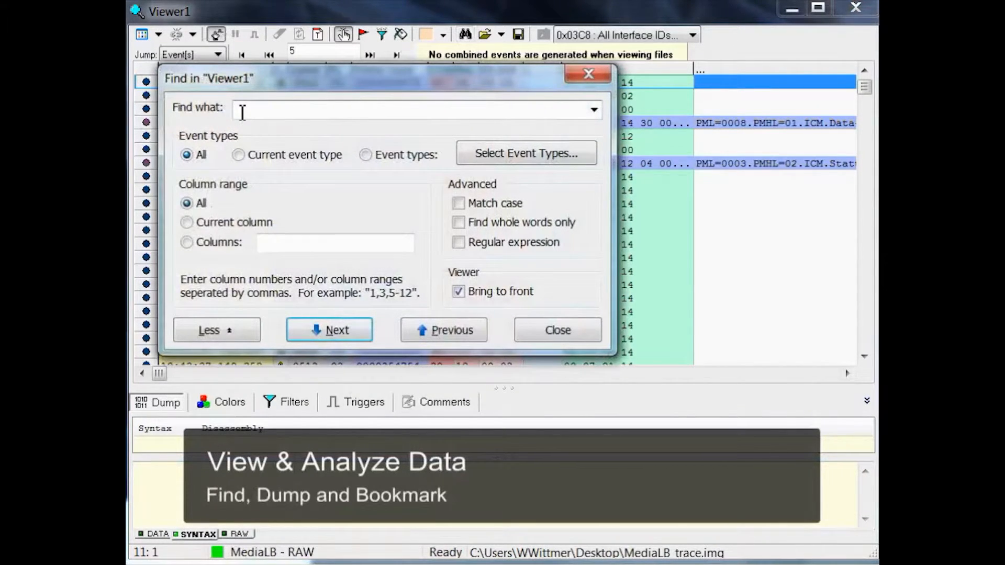
pyautogui.write('attach')
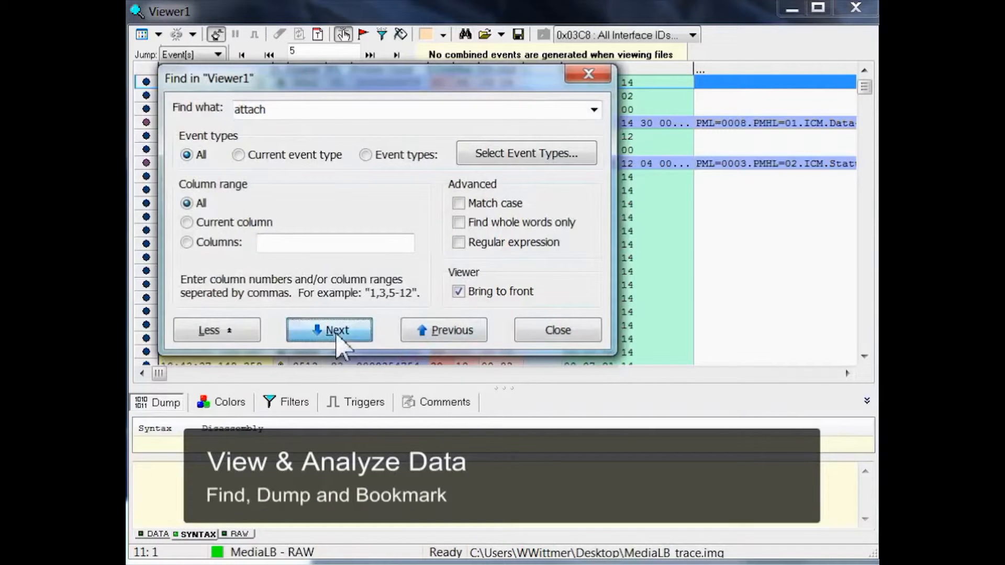
pyautogui.click(328, 329)
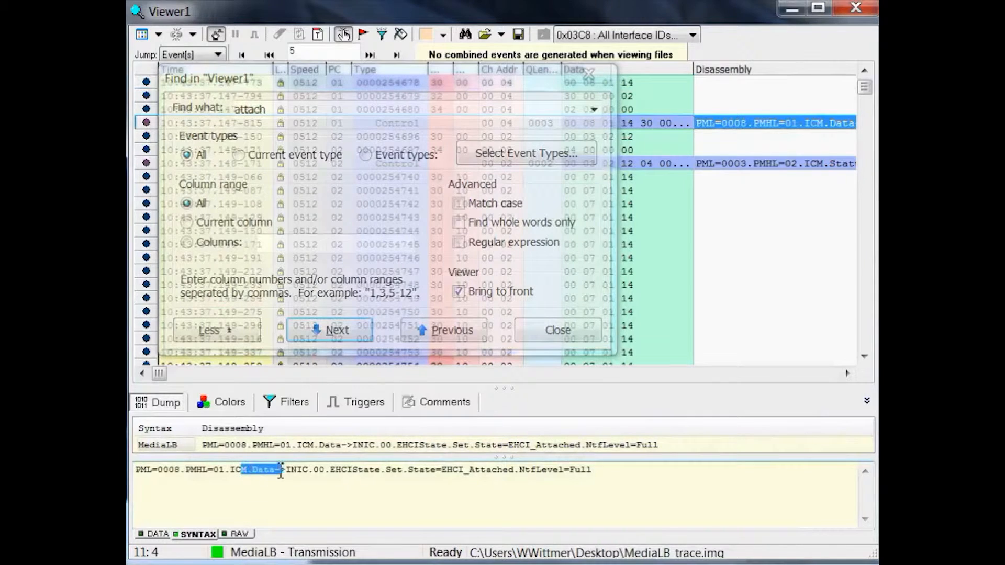
pyautogui.moveTo(276, 469); pyautogui.dragTo(589, 469)
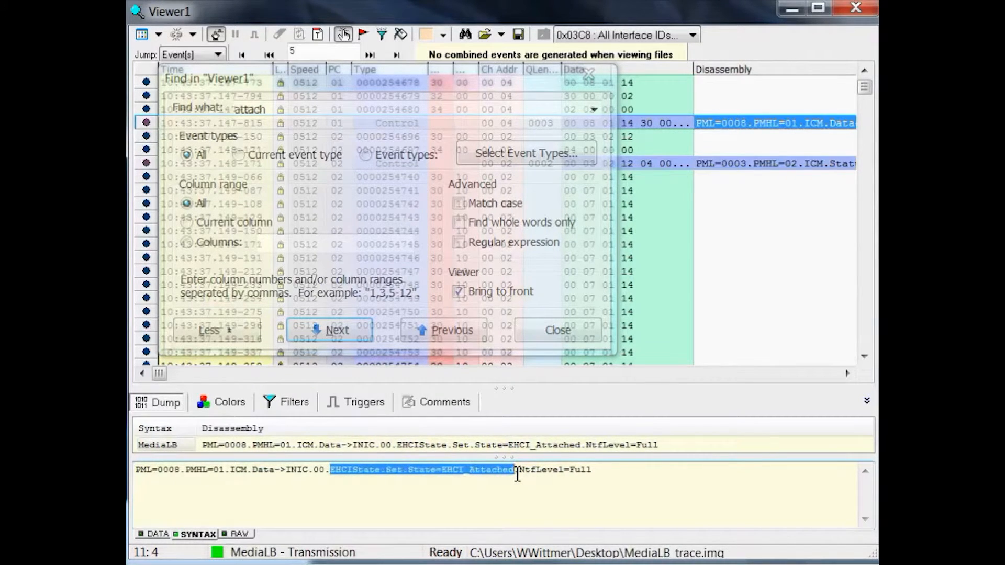
pyautogui.moveTo(590, 302)
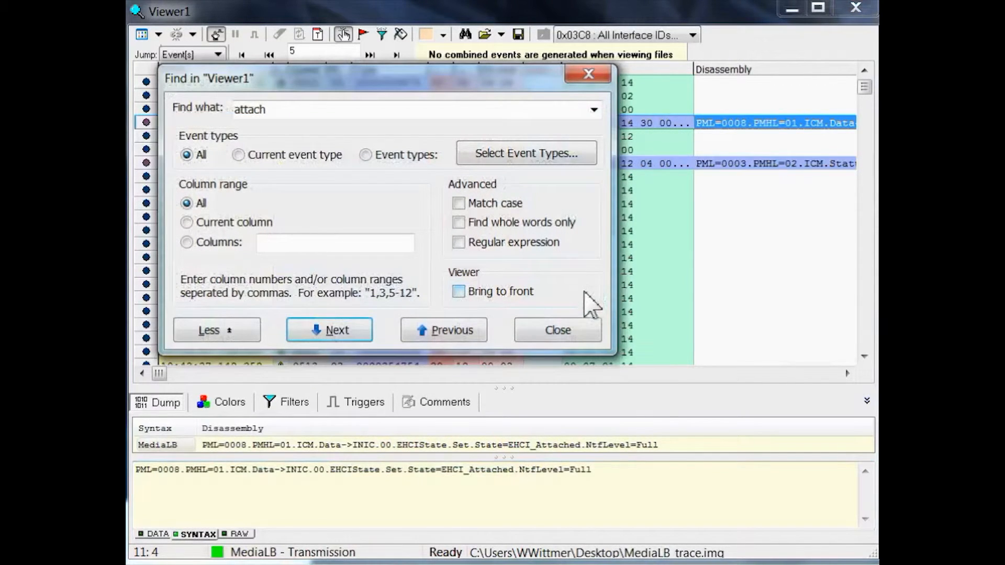
# - Untick Bring to front and close the search dialog
pyautogui.click(329, 329)
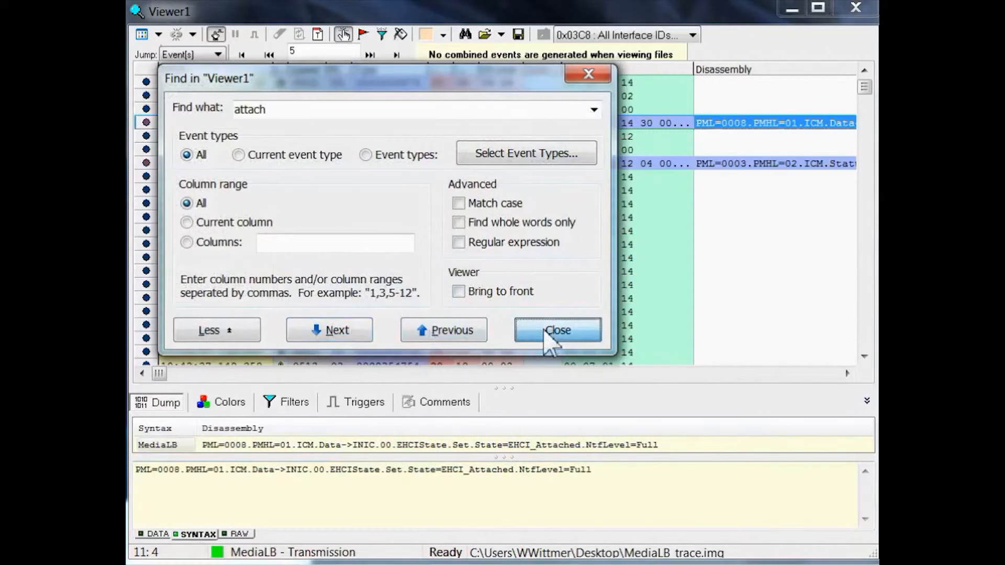
pyautogui.click(556, 329)
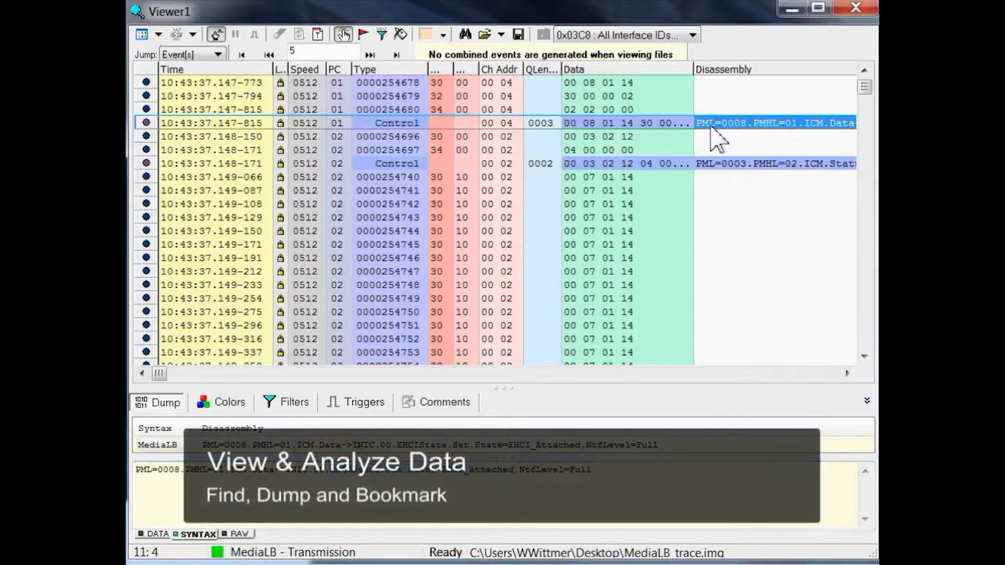
# - Set a bookmark on the EHCI_Attached event row and jump to the last trace event
pyautogui.rightClick(715, 132)
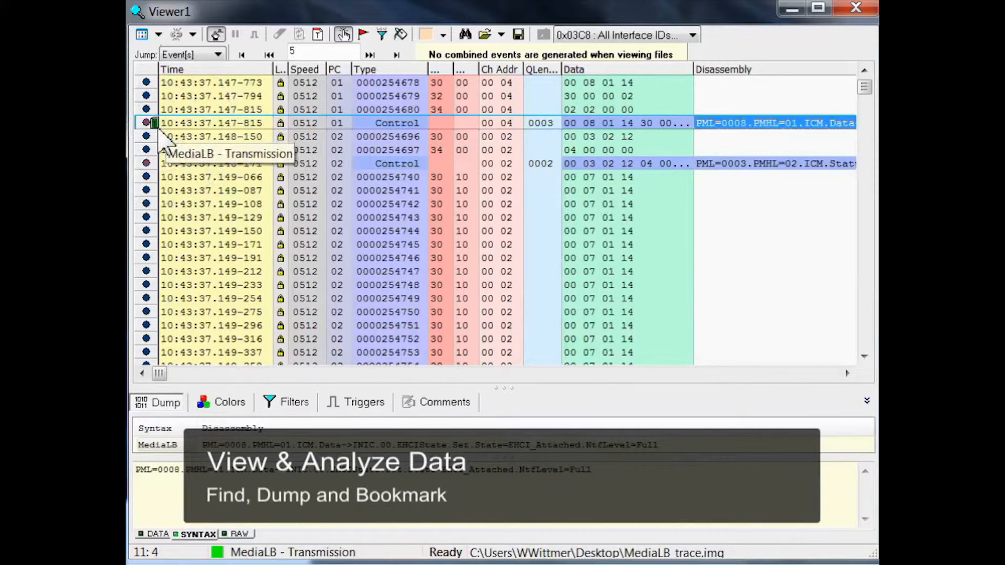
pyautogui.moveTo(326, 87)
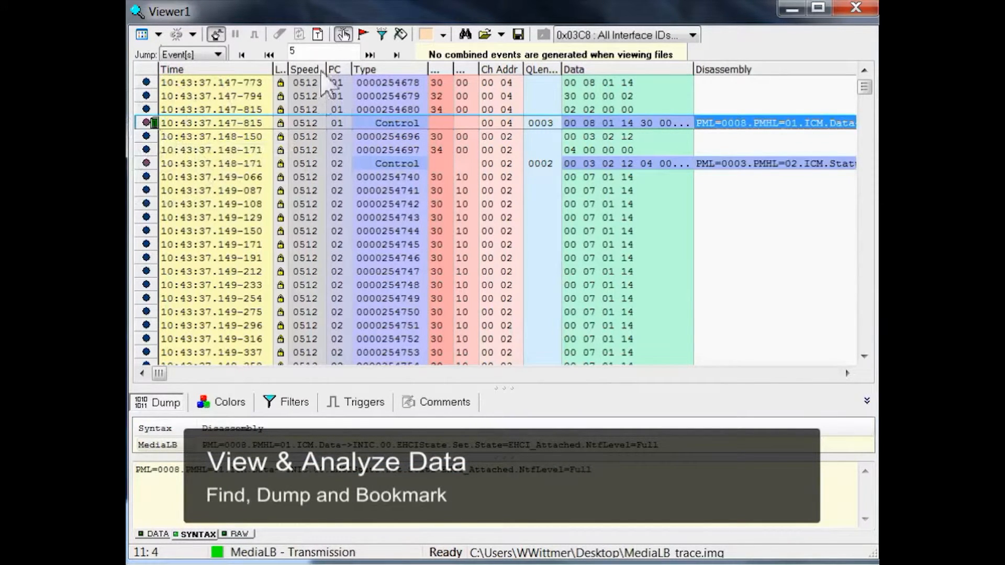
pyautogui.click(397, 54)
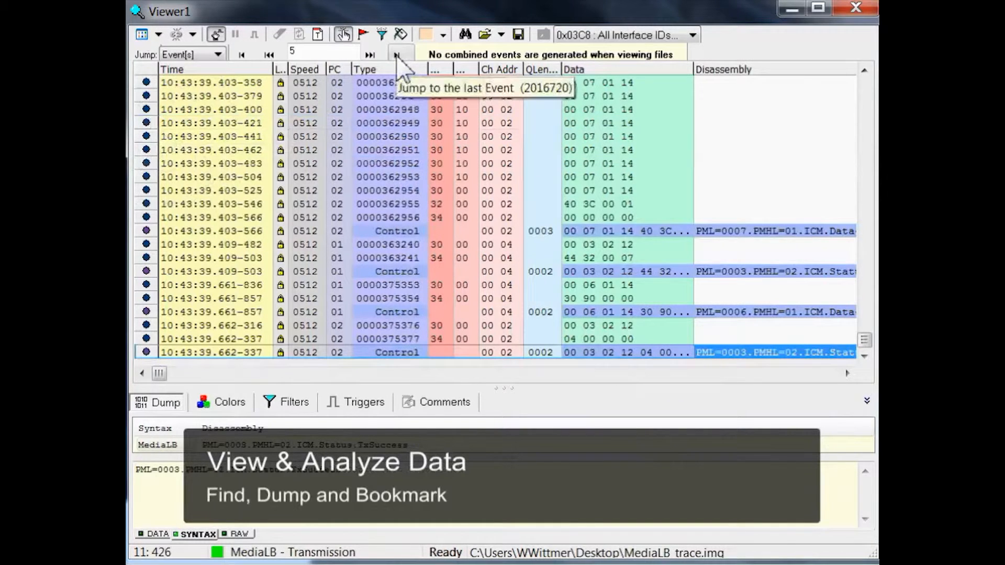
pyautogui.moveTo(420, 266)
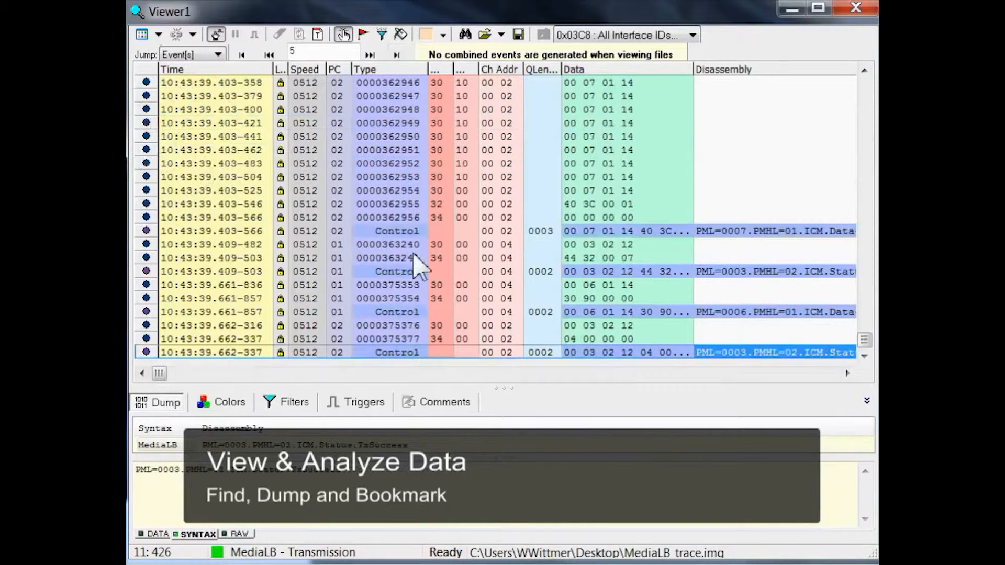
pyautogui.moveTo(420, 269)
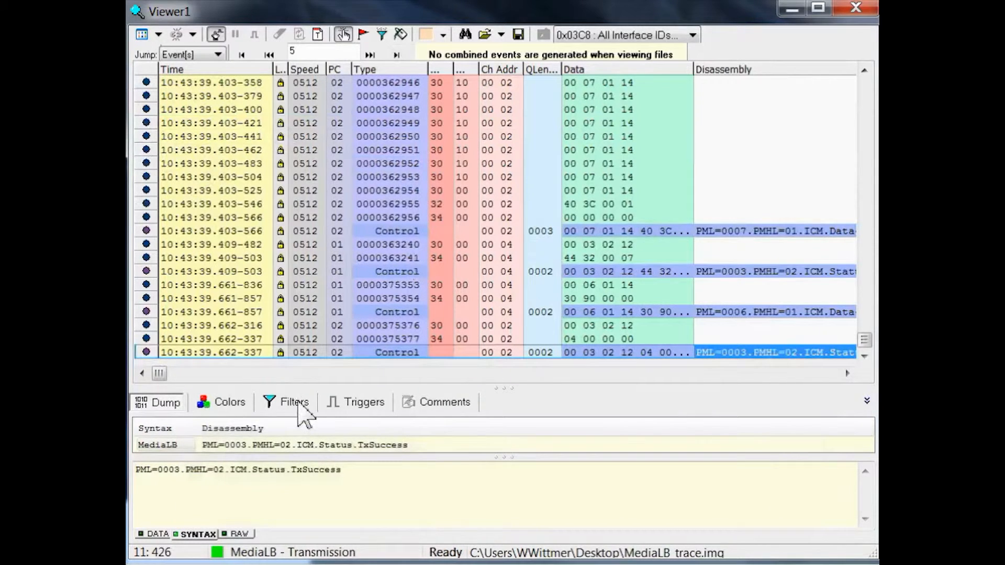
# - Go to Bookmark 1 (EHCI_Attached event) and display its decoded Dump panel
pyautogui.click(293, 402)
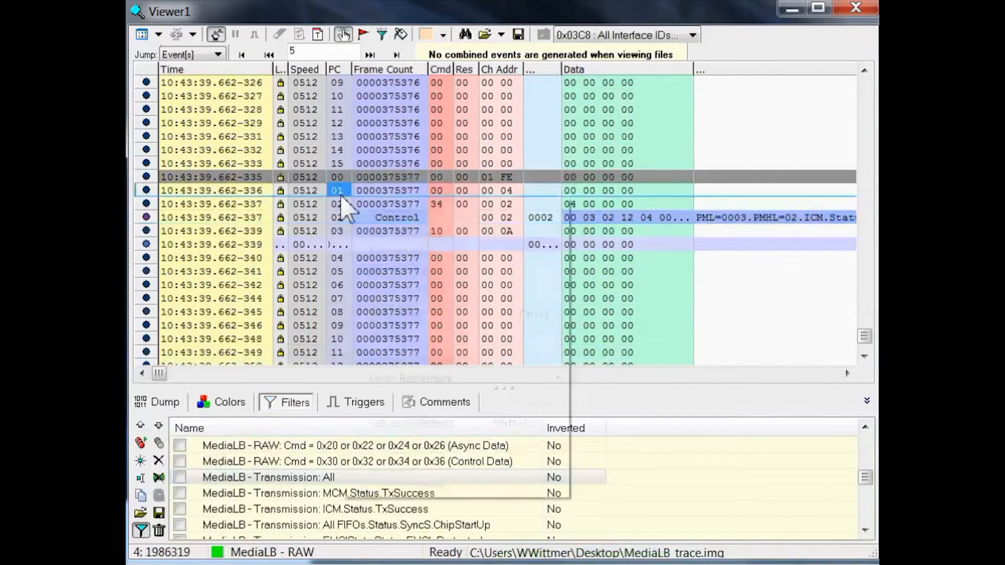
pyautogui.rightClick(338, 191)
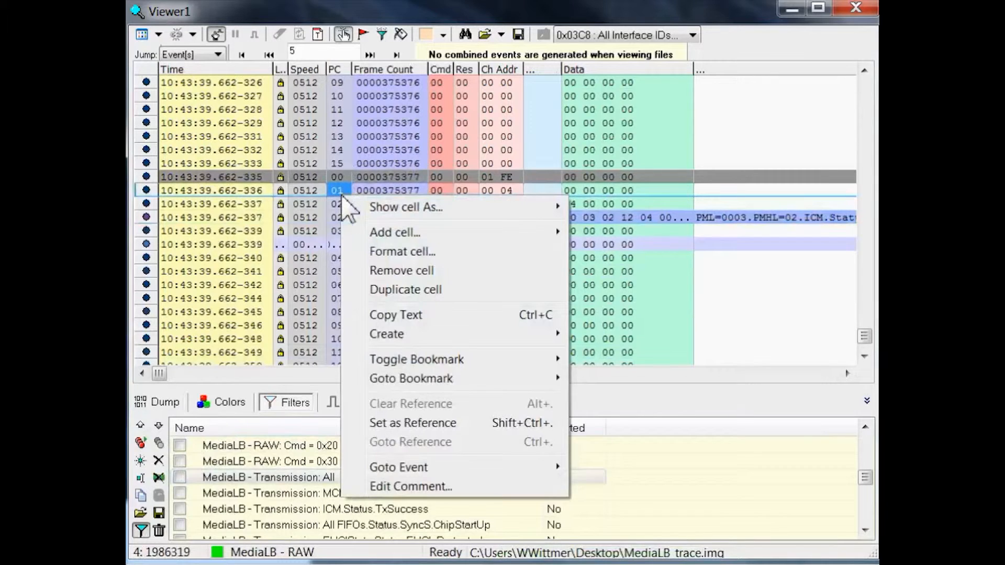
pyautogui.moveTo(410, 378)
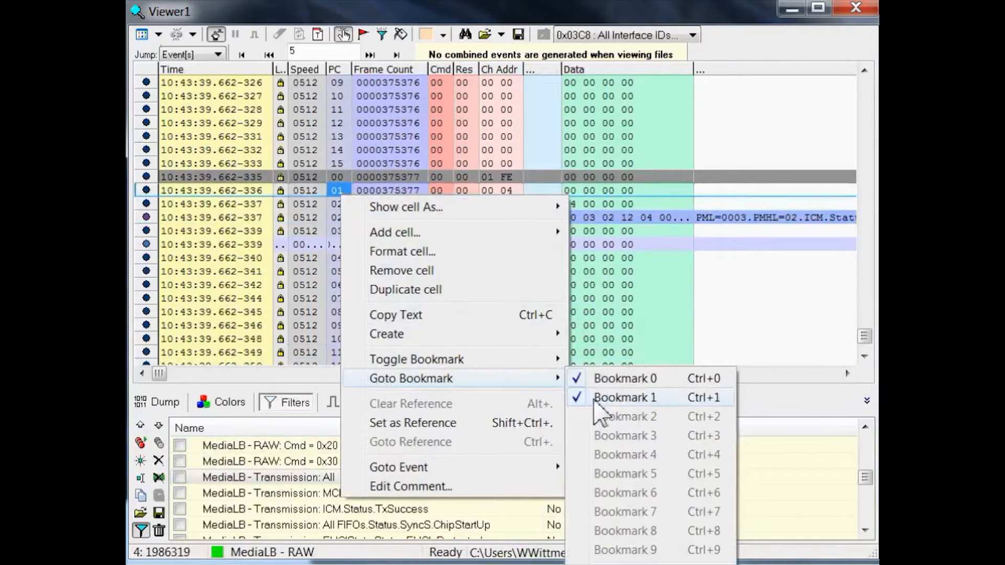
pyautogui.click(625, 397)
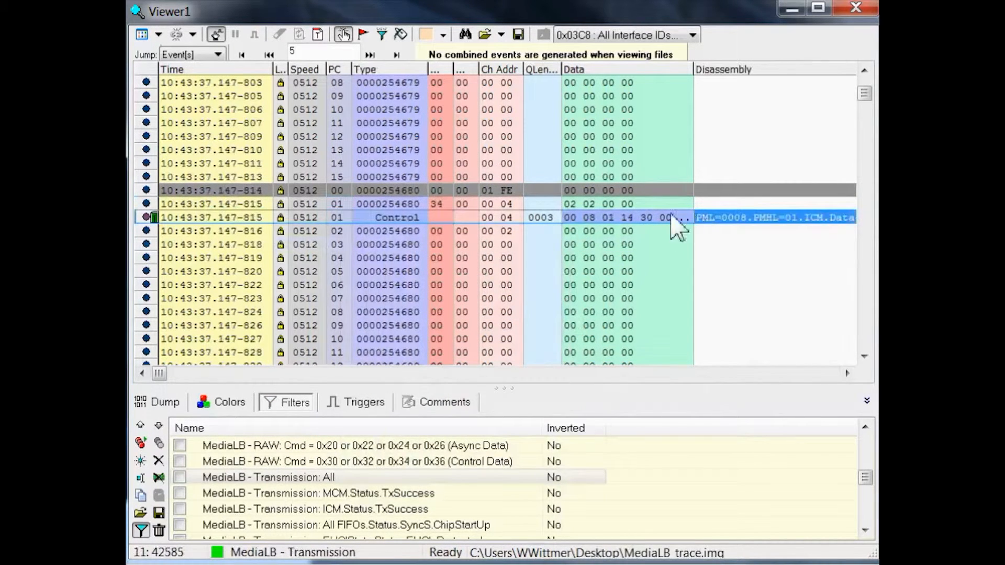
pyautogui.click(165, 402)
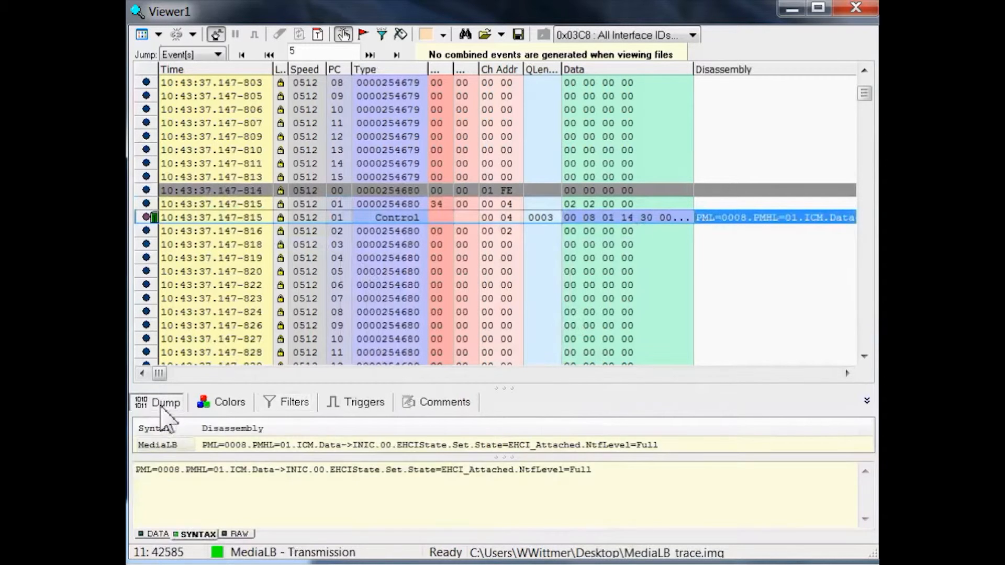
pyautogui.moveTo(480, 490)
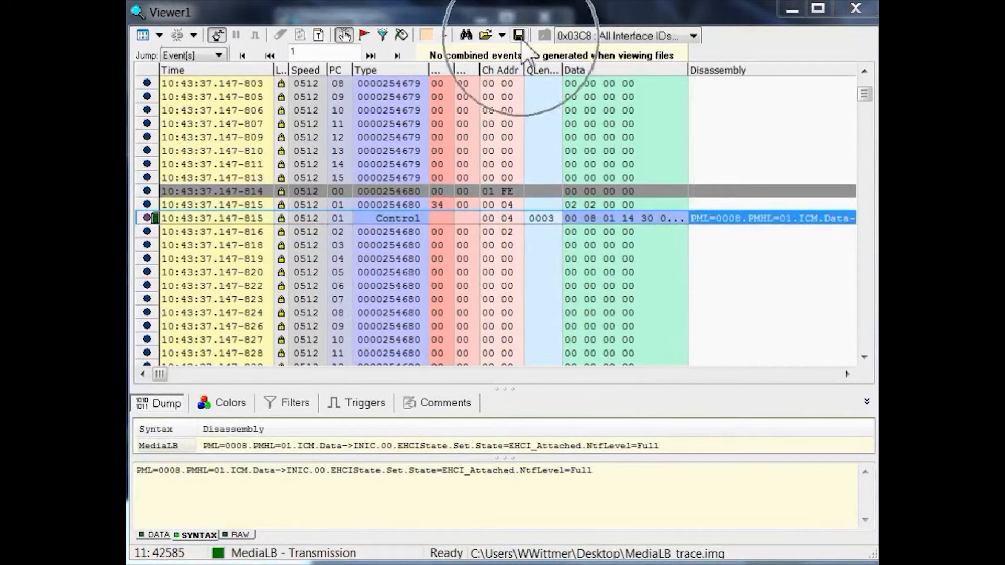
# - Save the trace to the Desktop as MediaLB_trace_BM.img
pyautogui.click(519, 36)
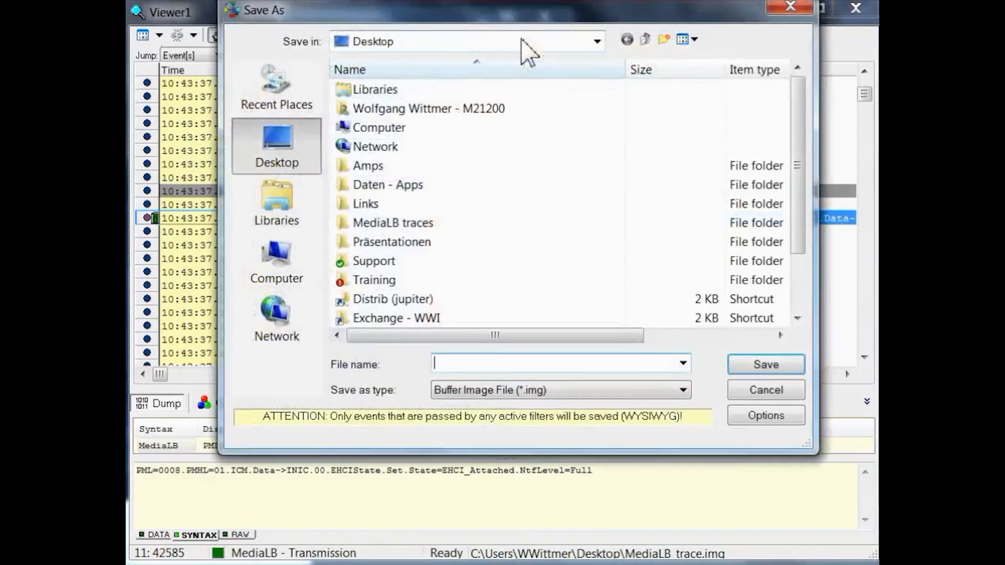
pyautogui.scroll(-3)
pyautogui.write('MediaLB_trace_BM.img')
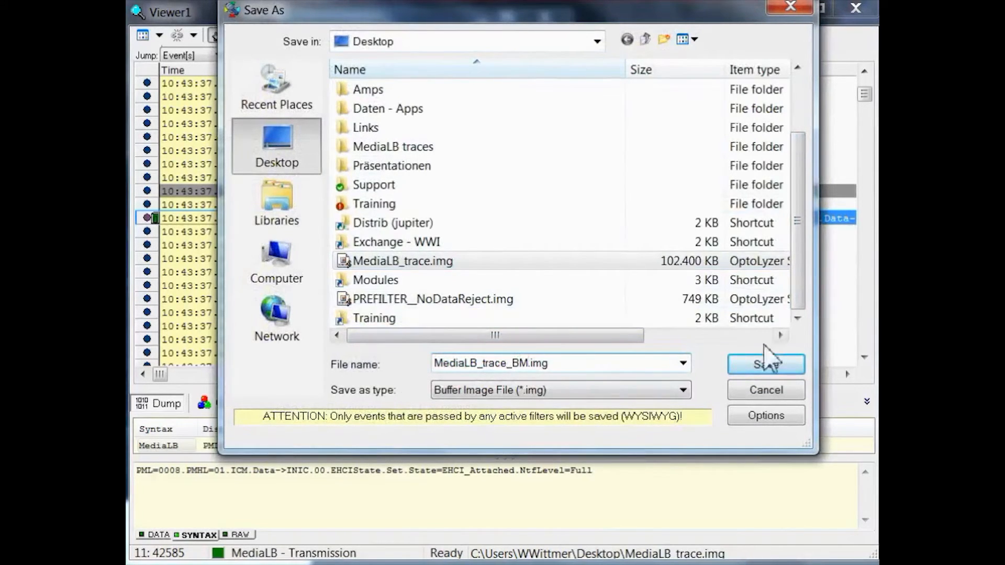
pyautogui.click(766, 364)
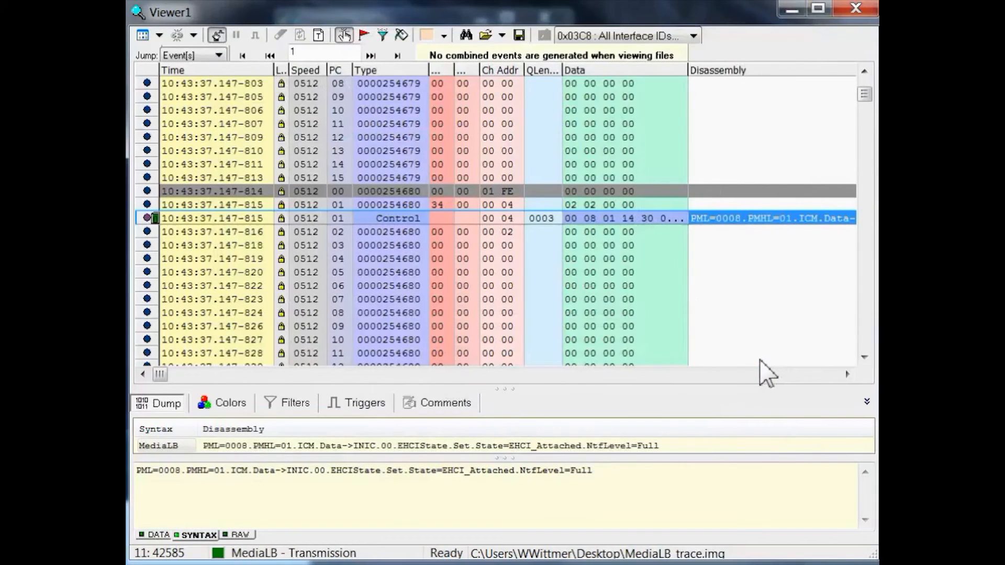